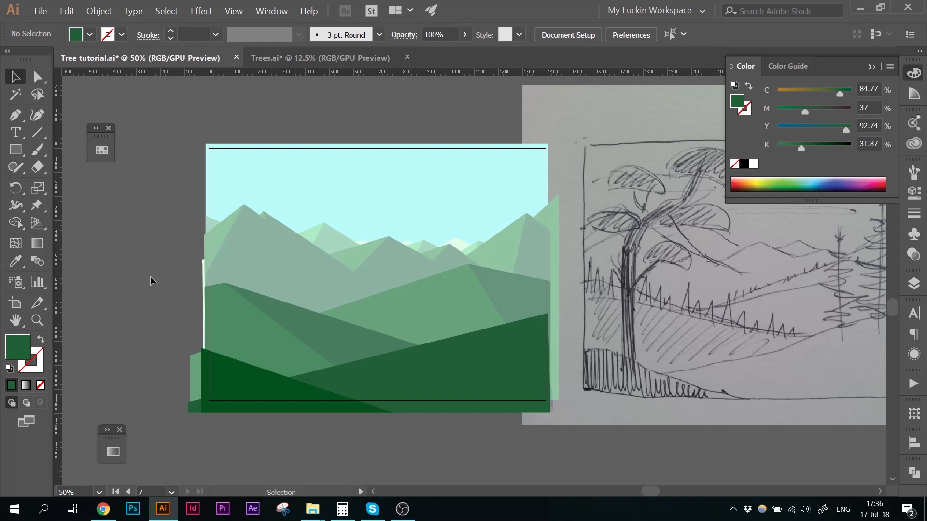
# - Select the light green sloping hill group and enter Isolation Mode on it
pyautogui.click(408, 316)
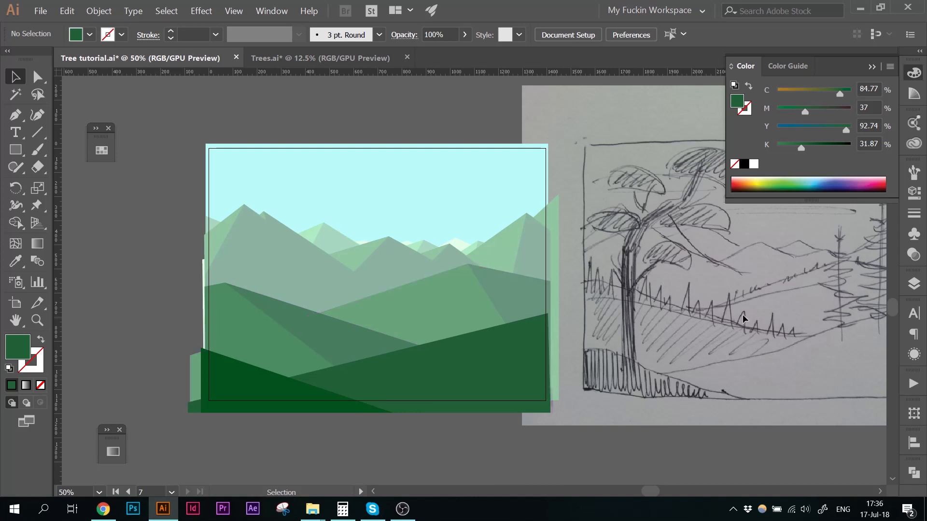
pyautogui.click(438, 307)
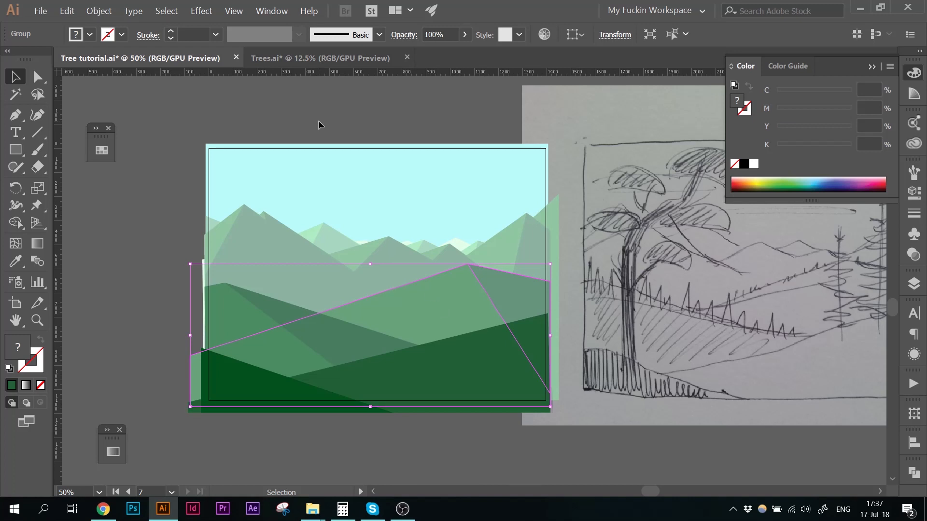
pyautogui.moveTo(507, 296)
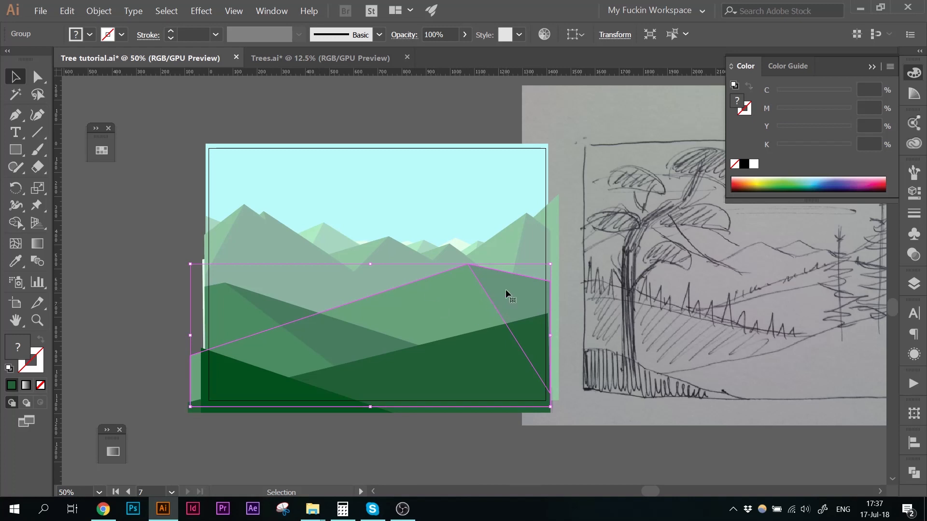
pyautogui.moveTo(452, 307)
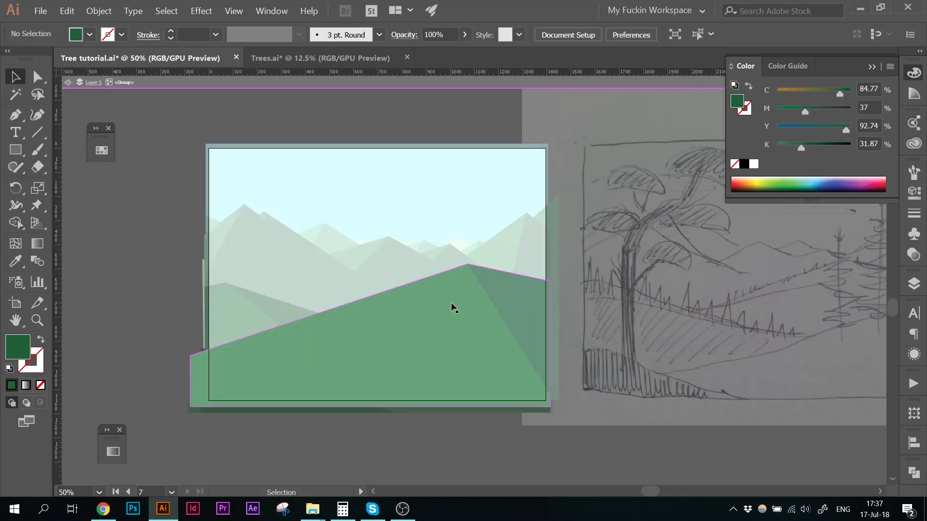
# - With the Pen tool and a dark green stroke, draw the first treetop zigzag anchors along the lower ridge
pyautogui.click(332, 287)
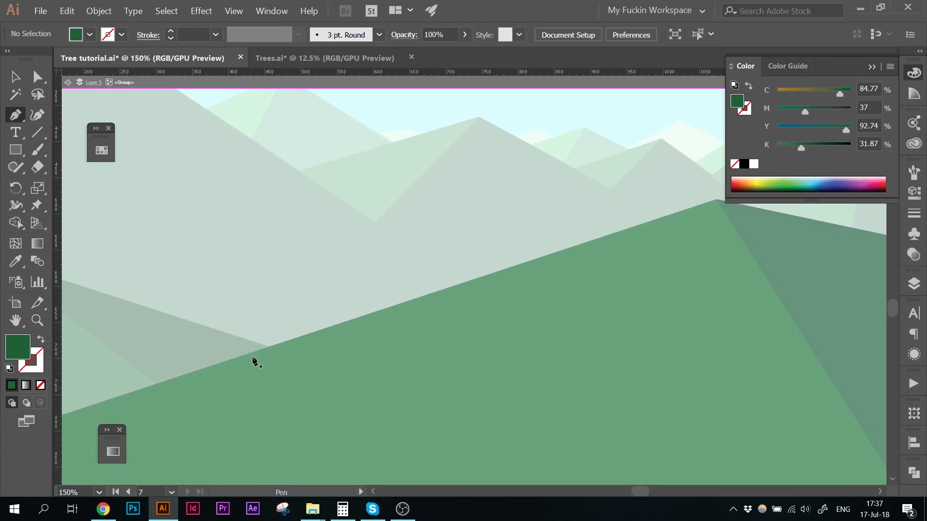
pyautogui.moveTo(192, 354)
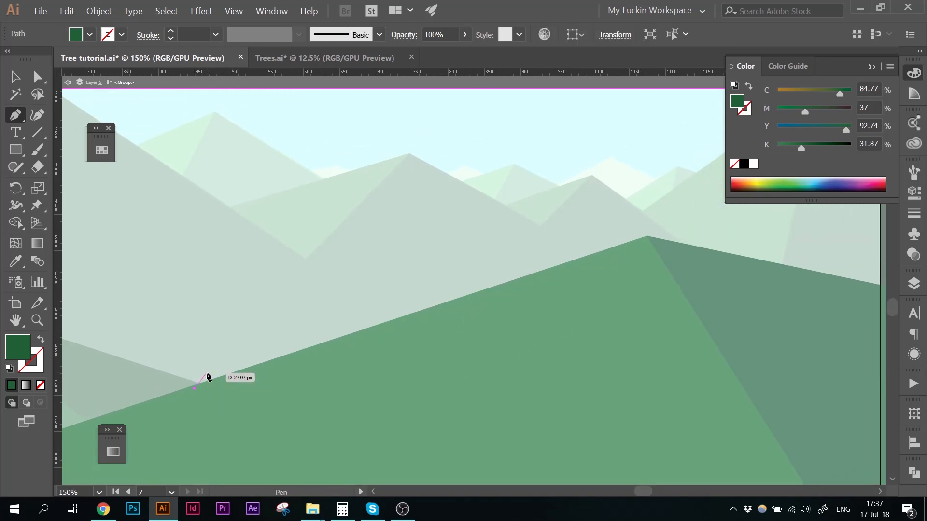
pyautogui.click(219, 360)
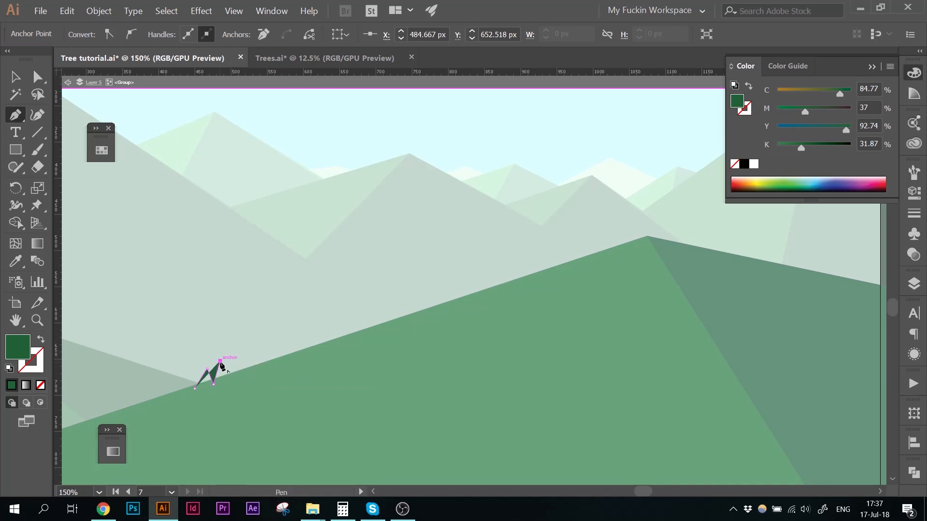
pyautogui.click(237, 365)
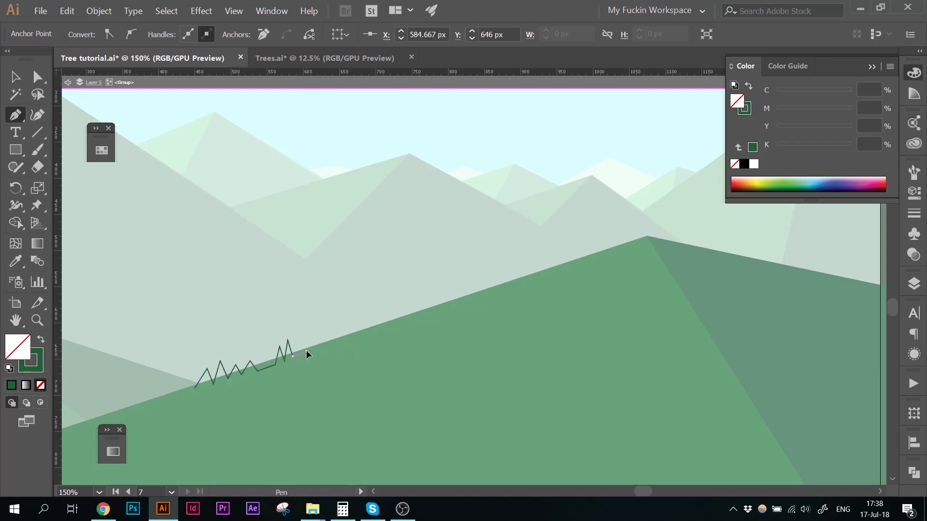
pyautogui.click(320, 344)
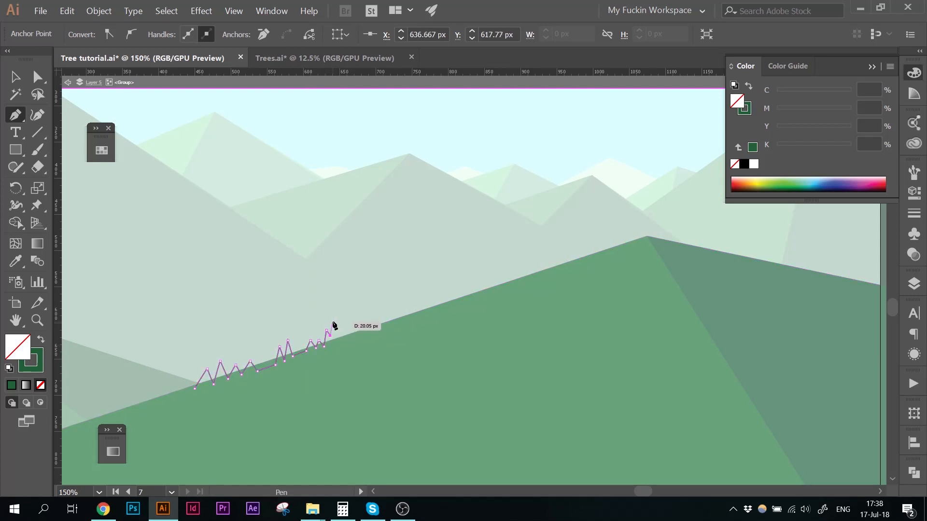
pyautogui.click(103, 514)
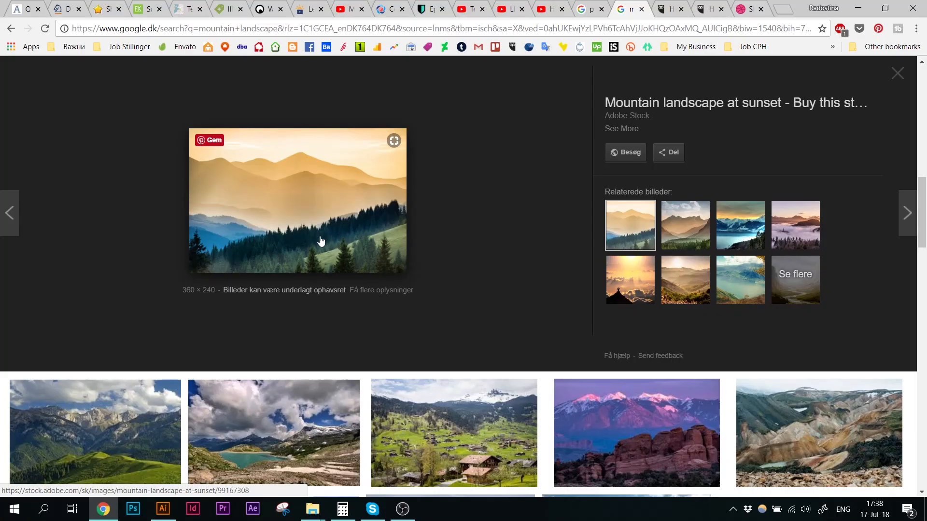
pyautogui.moveTo(257, 236)
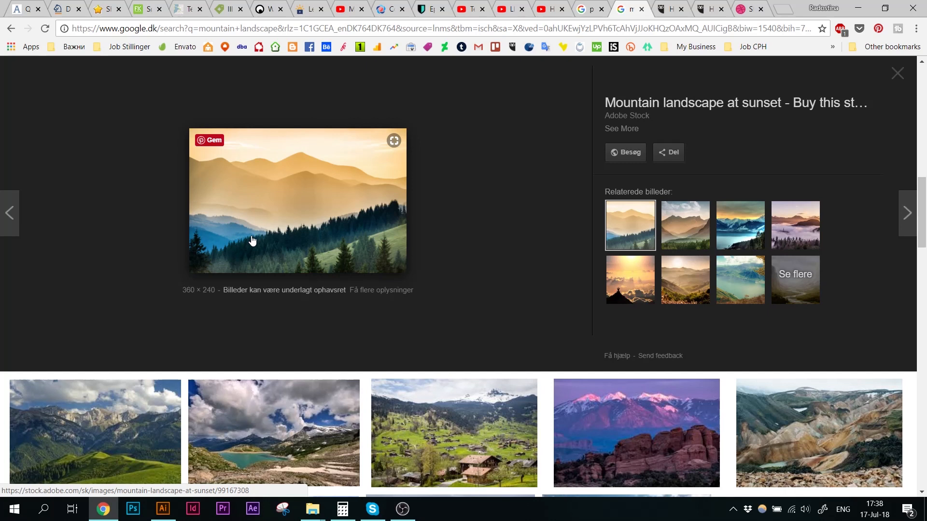
pyautogui.moveTo(223, 233)
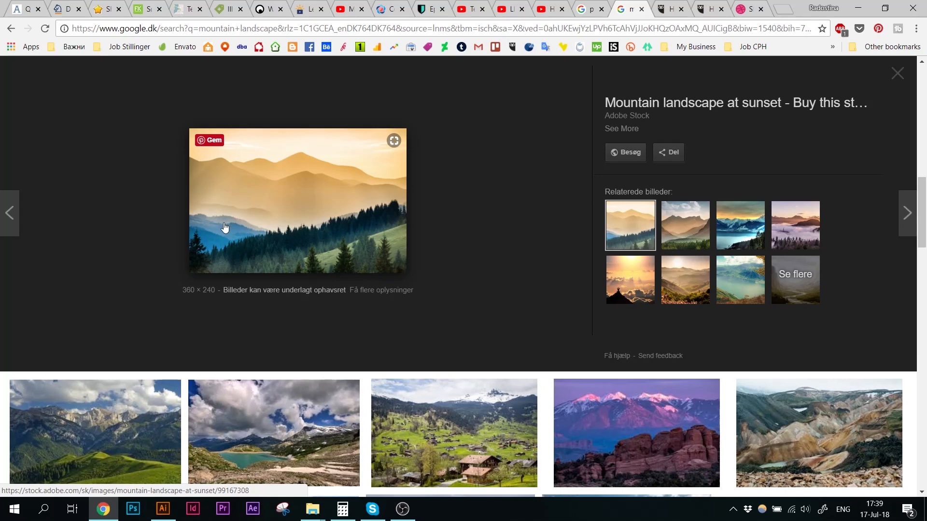
pyautogui.moveTo(259, 237)
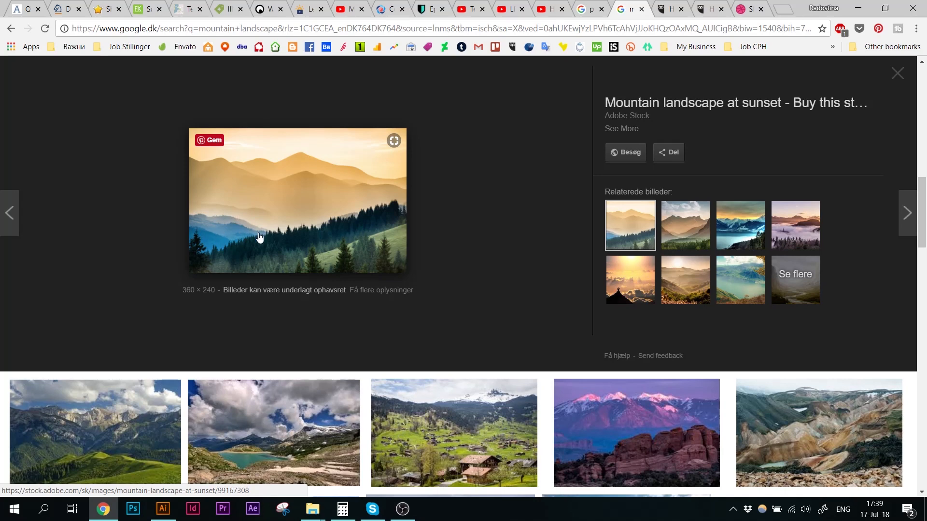
# - Return from the mountain sunset reference photo to the Illustrator landscape
pyautogui.click(163, 513)
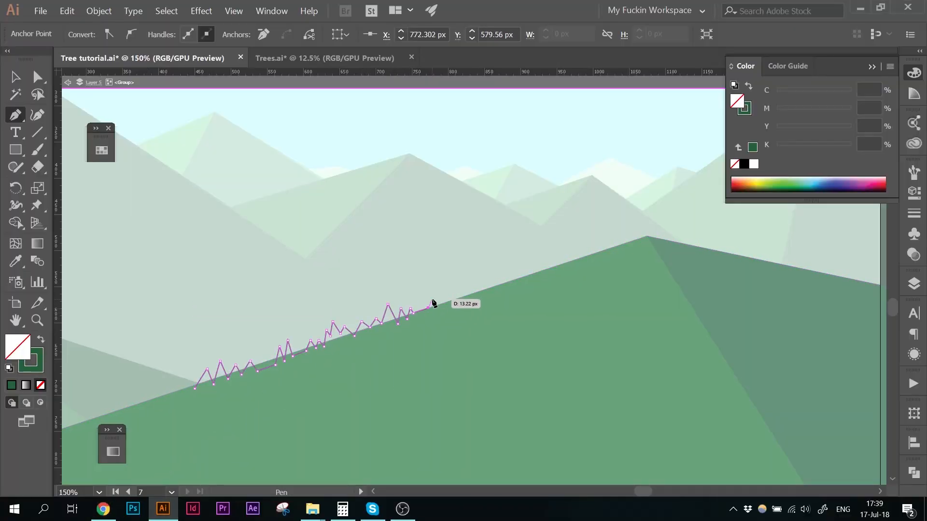
# - Carry the treetop spikes up to the hill's peak and close the path into a forest band
pyautogui.click(493, 279)
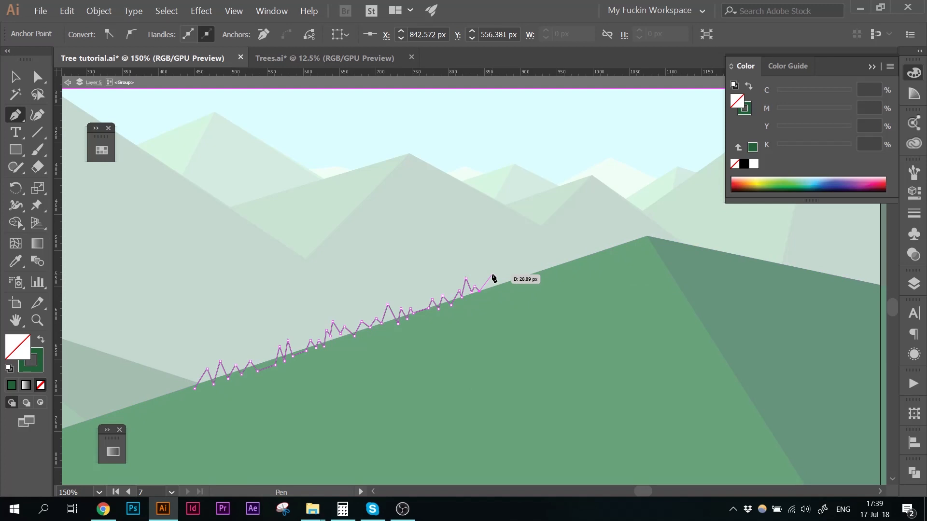
pyautogui.click(535, 258)
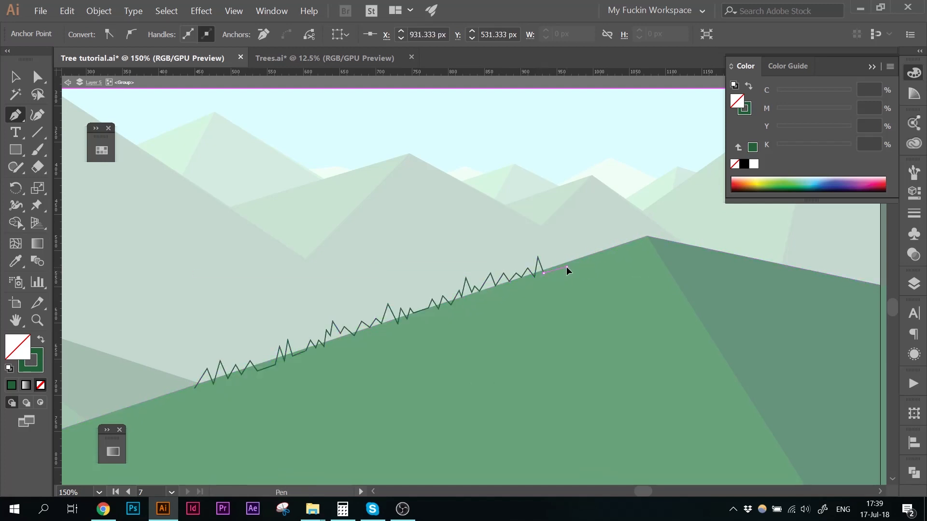
pyautogui.click(594, 242)
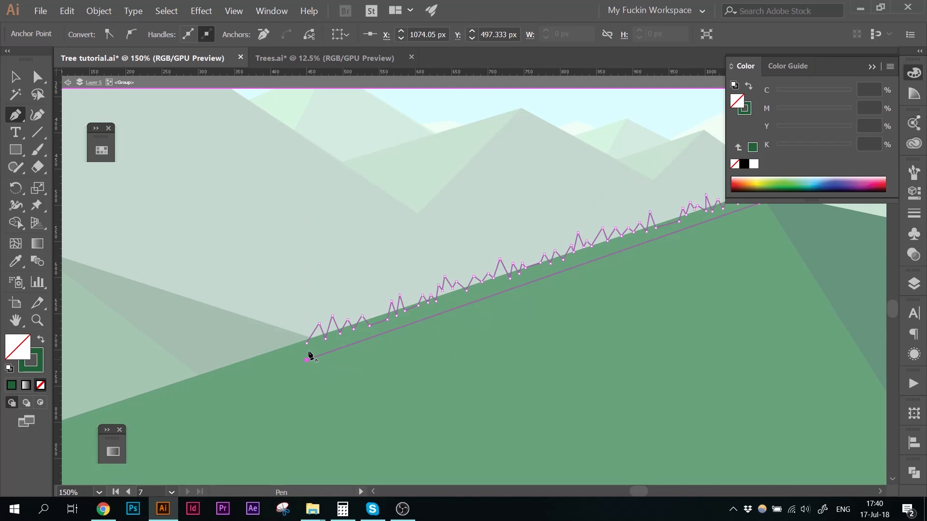
pyautogui.click(532, 384)
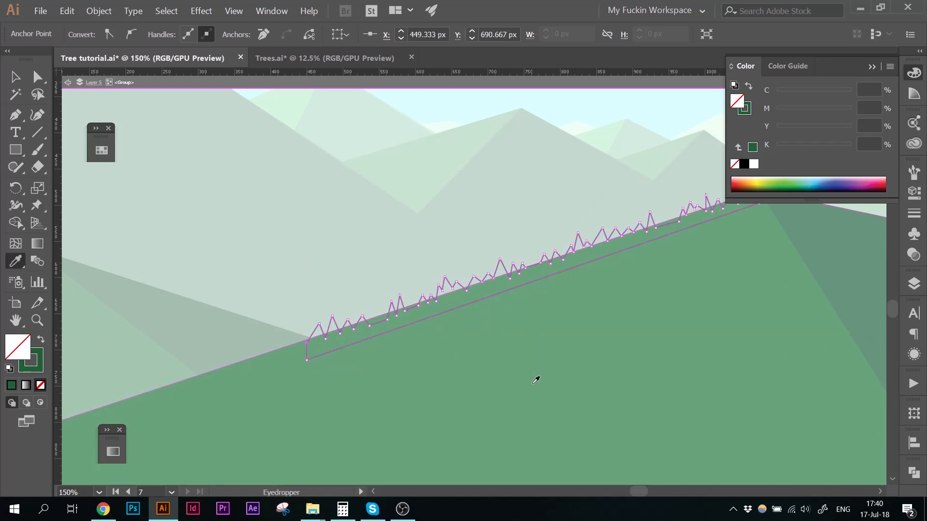
# - Eyedrop the hill's green onto the treetop band, nudge a treetop anchor, and deselect
pyautogui.click(491, 278)
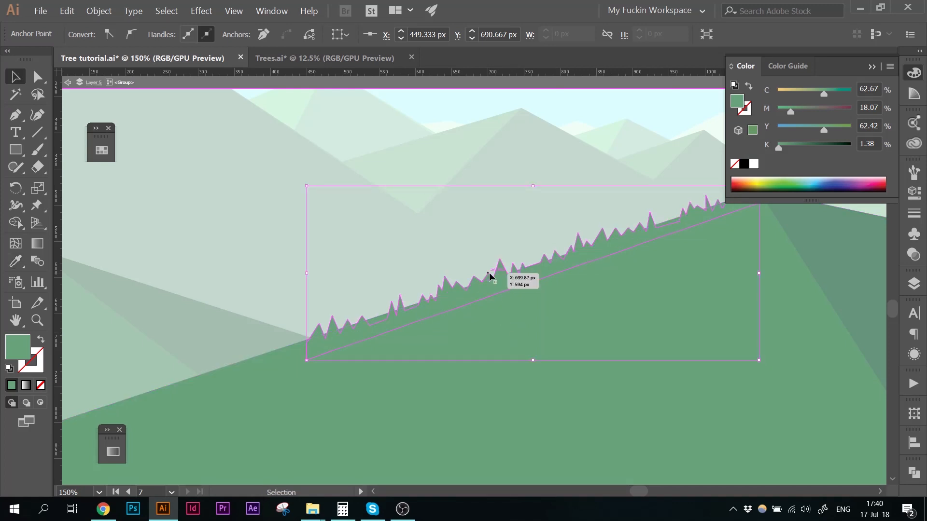
pyautogui.click(507, 168)
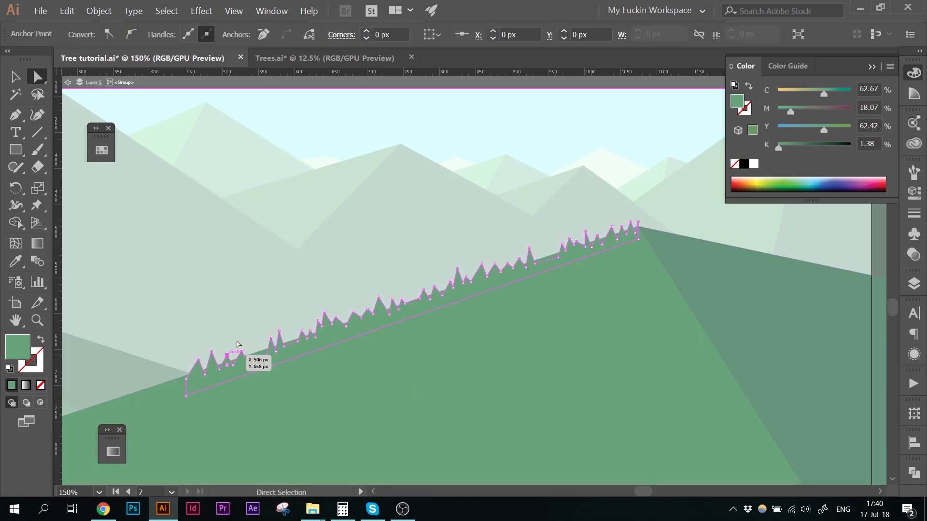
pyautogui.click(247, 343)
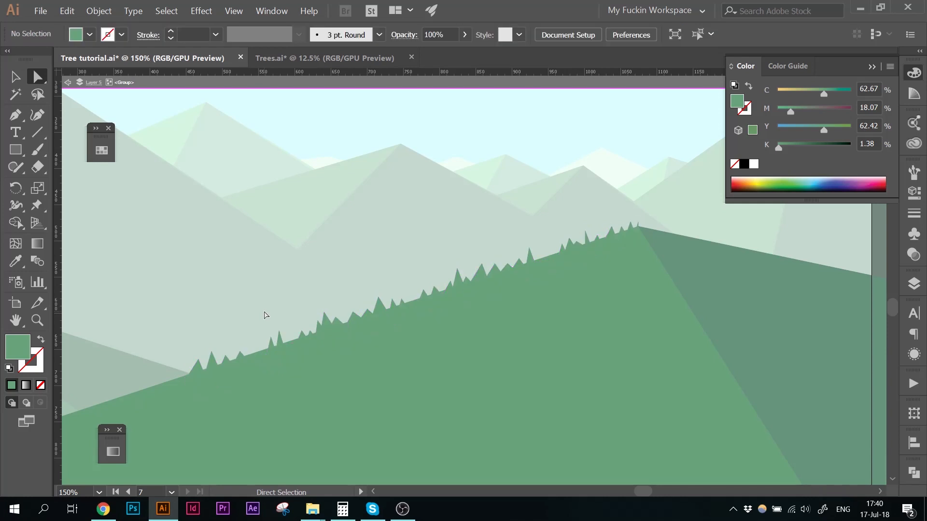
pyautogui.moveTo(296, 302)
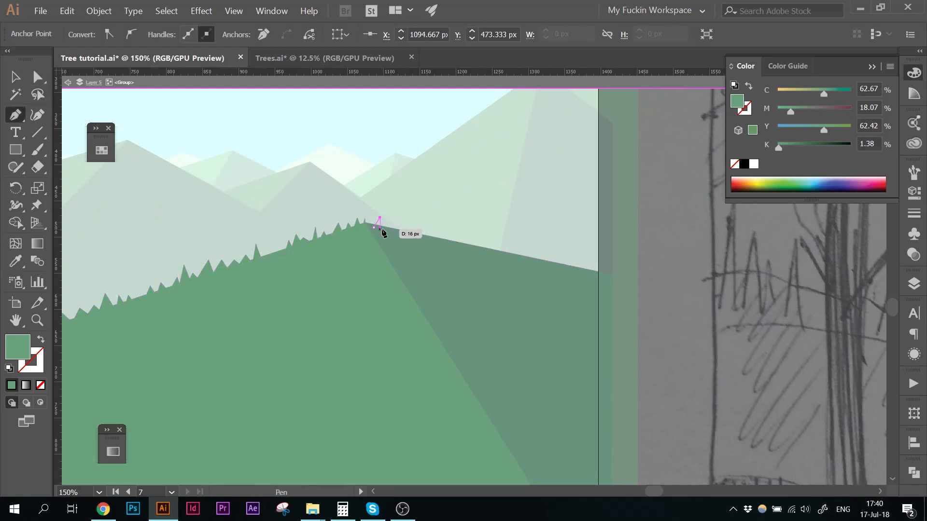
# - Draw the first tree-tip spikes on the darker right ridge and drop the outline below it
pyautogui.click(440, 228)
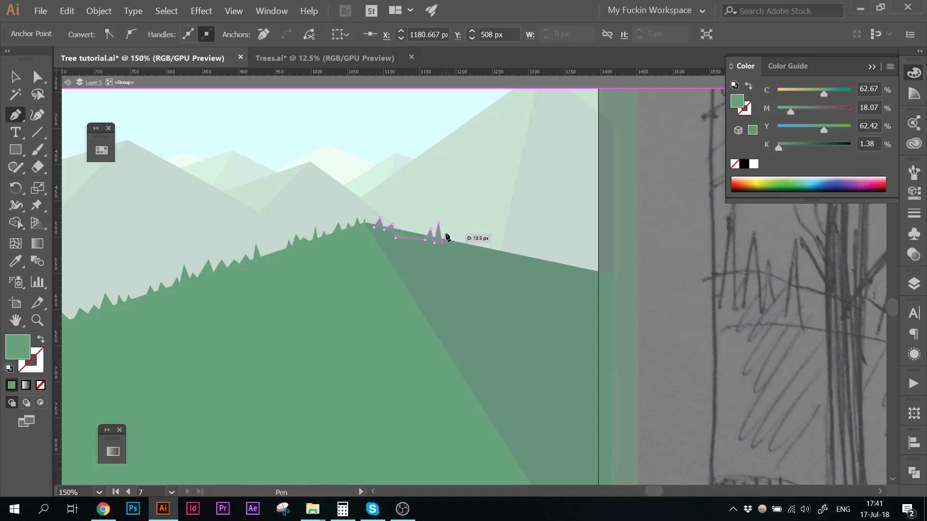
pyautogui.moveTo(455, 240)
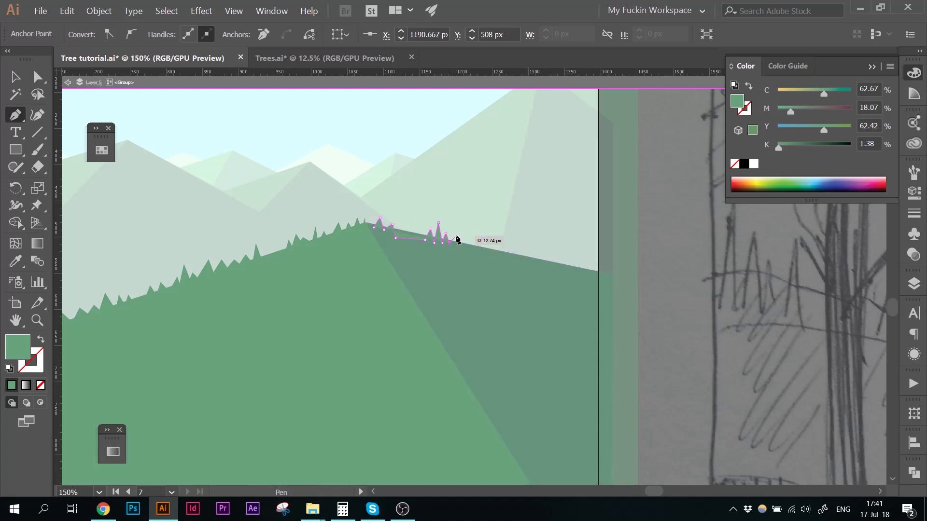
pyautogui.click(456, 244)
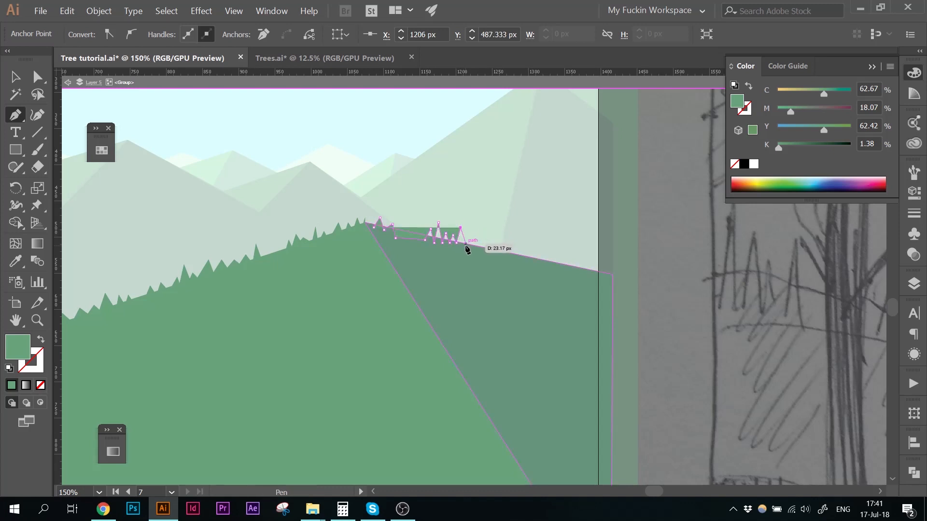
pyautogui.click(463, 234)
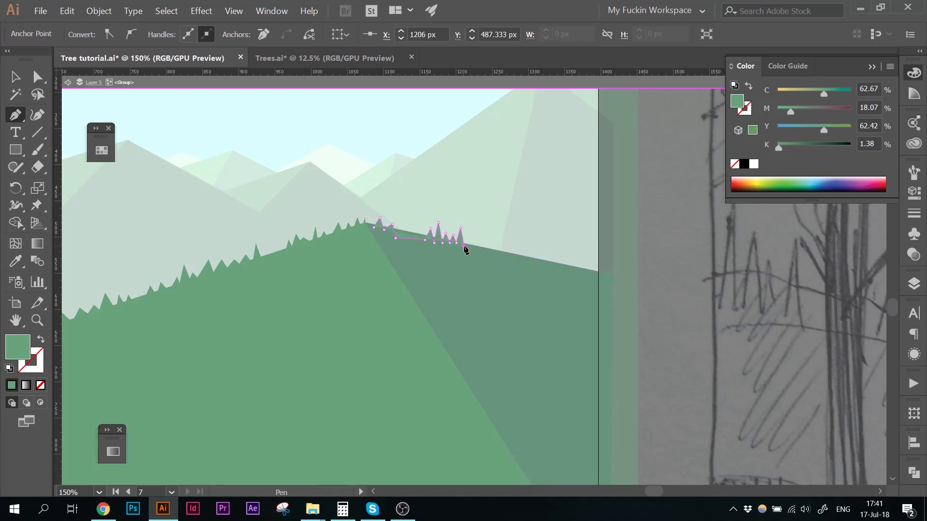
pyautogui.click(204, 281)
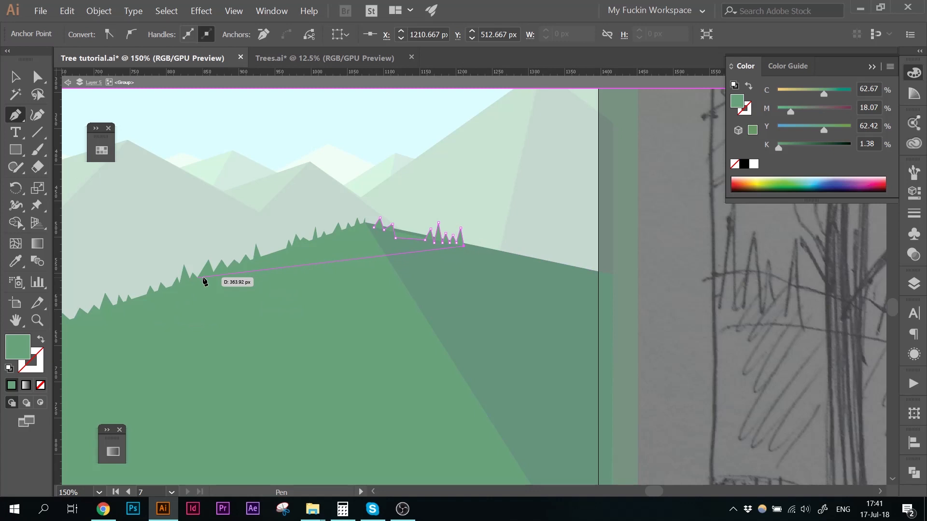
pyautogui.moveTo(206, 288)
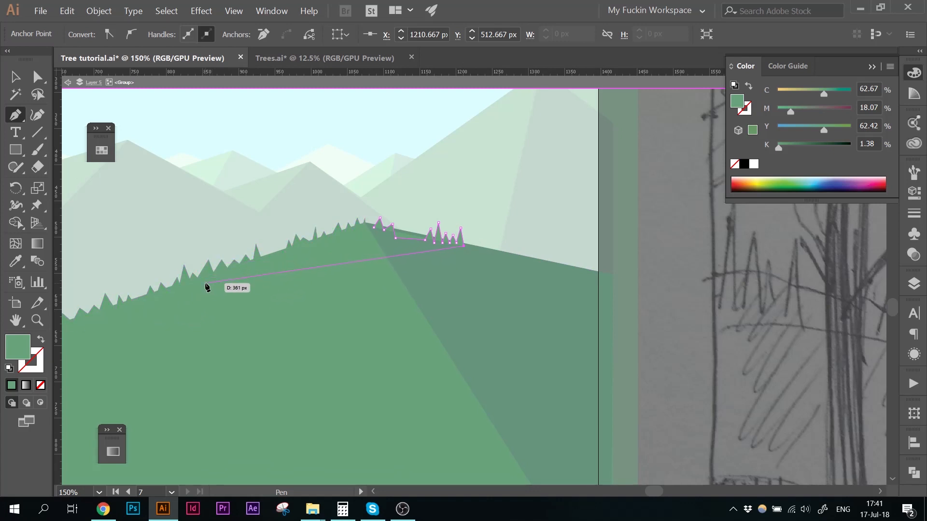
pyautogui.moveTo(476, 250)
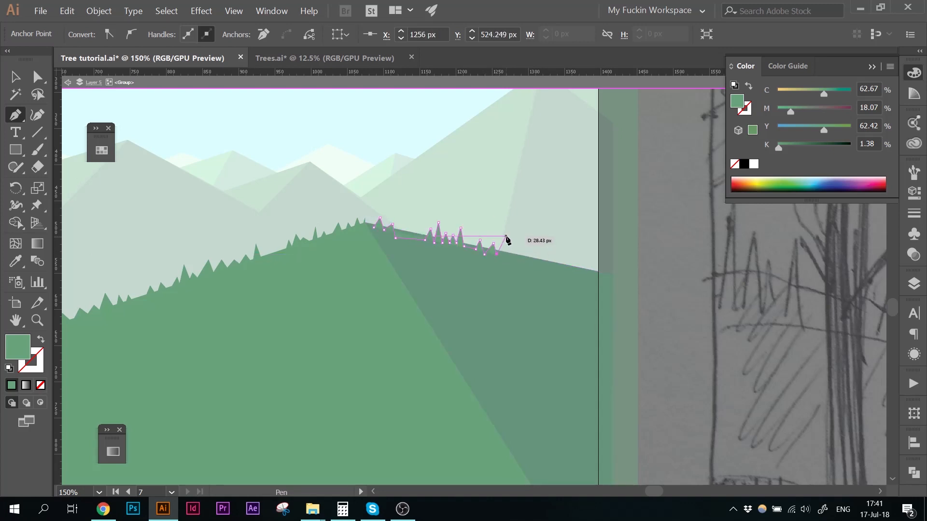
# - Continue the jagged tree tips further down the right slope toward the edge
pyautogui.click(526, 248)
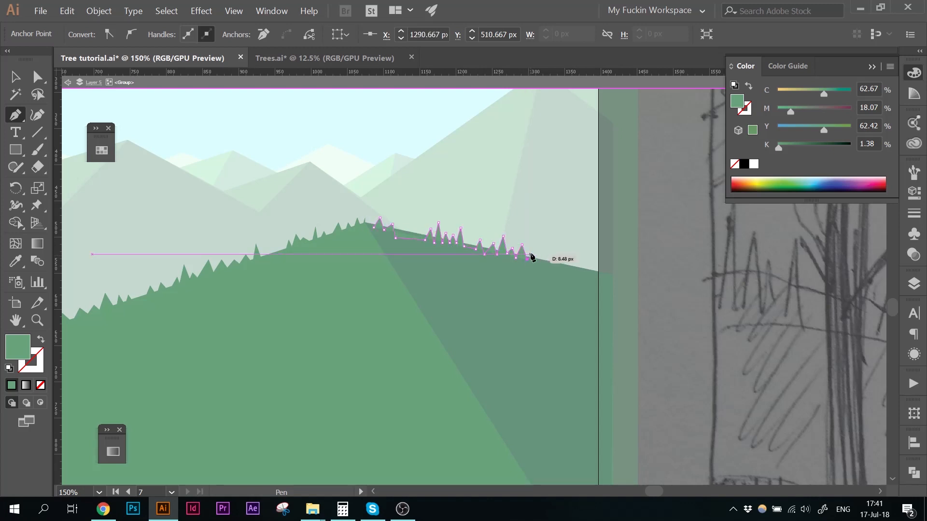
pyautogui.click(528, 259)
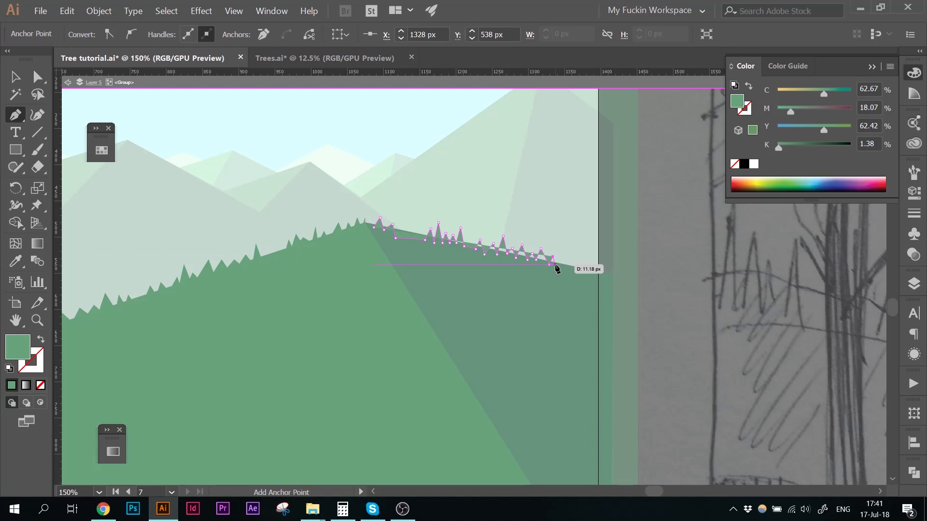
pyautogui.click(571, 270)
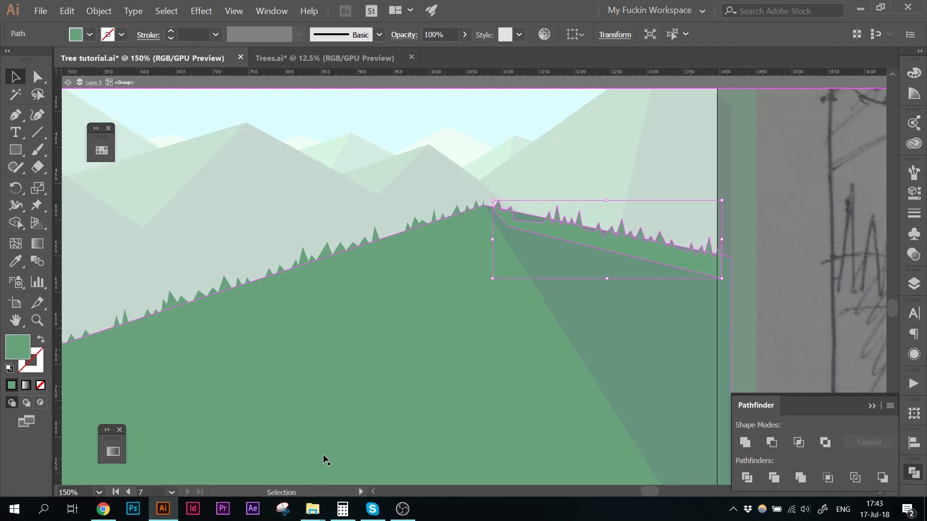
pyautogui.moveTo(344, 445)
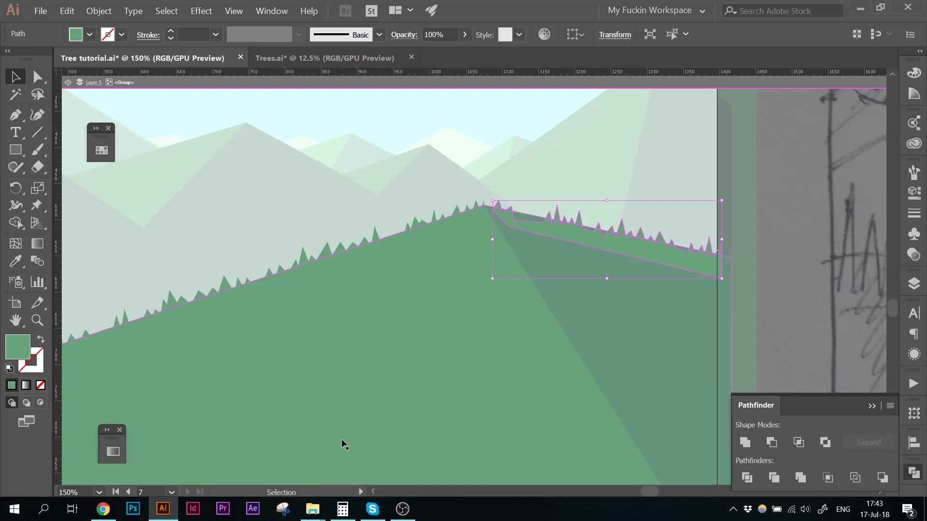
# - Copy the tree-tip strip, Paste in Front, and select it together with the hill
pyautogui.press('ctrl+c')
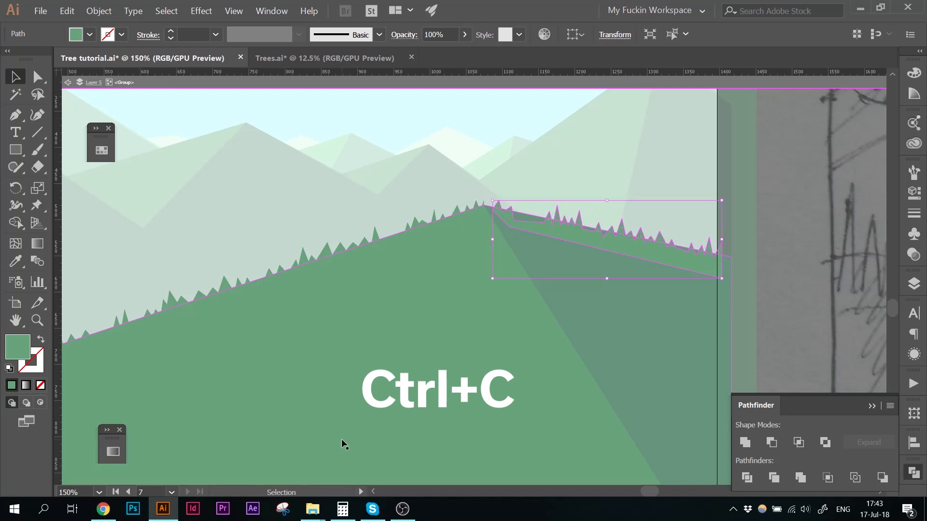
pyautogui.press('ctrl+f')
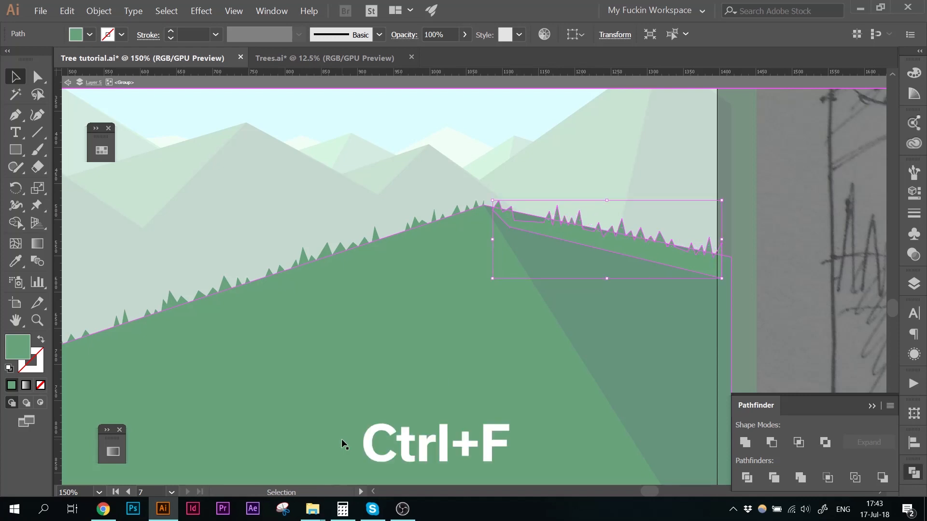
pyautogui.press('ctrl+f')
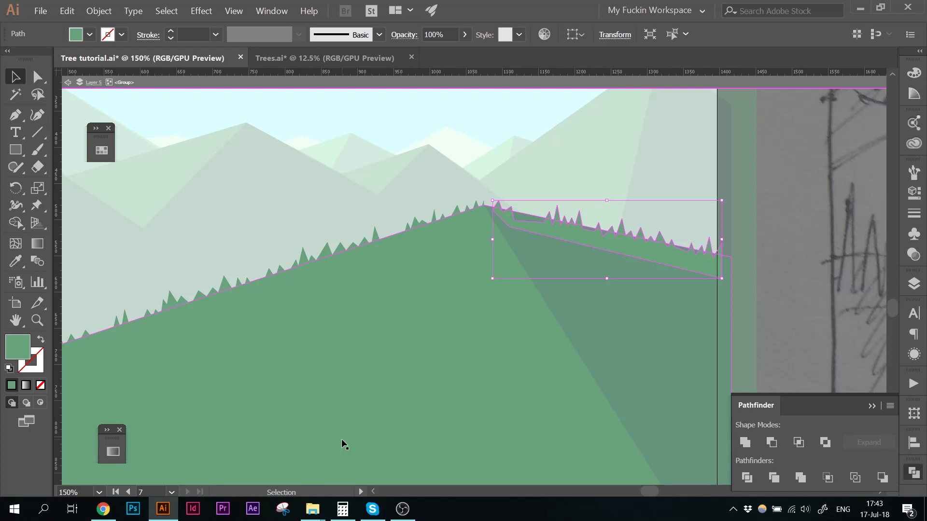
pyautogui.click(579, 231)
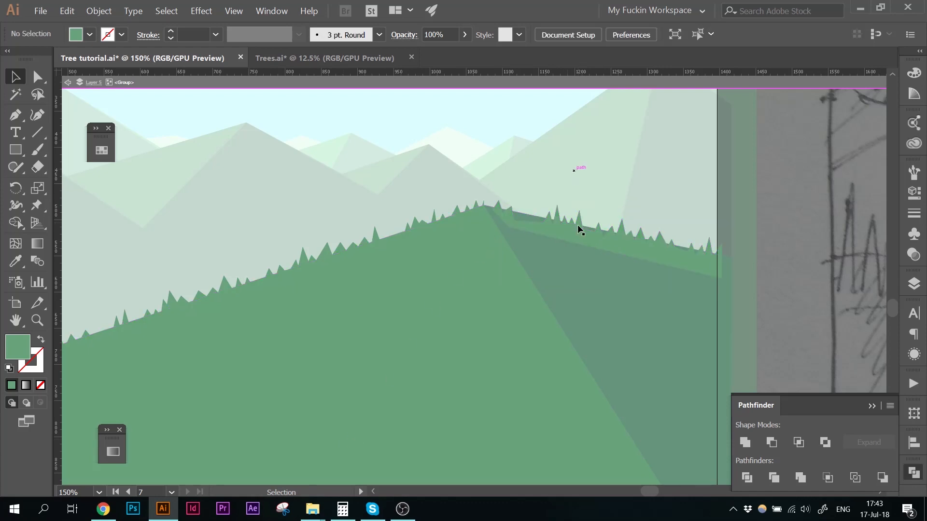
pyautogui.click(579, 230)
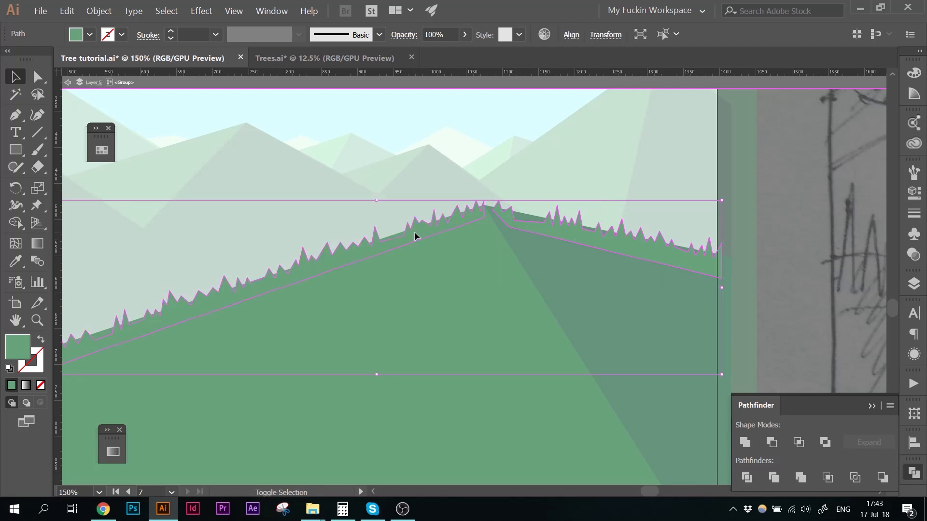
pyautogui.moveTo(446, 257)
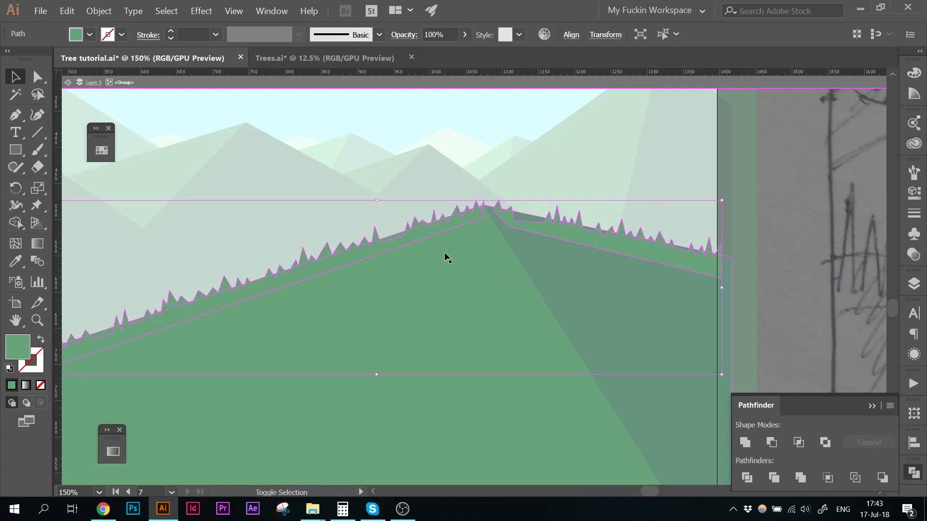
pyautogui.moveTo(477, 303)
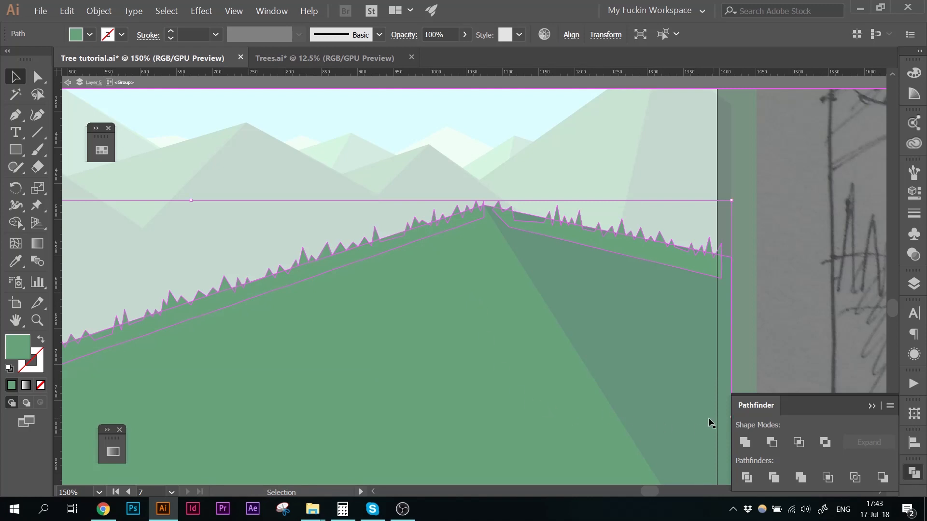
pyautogui.moveTo(743, 442)
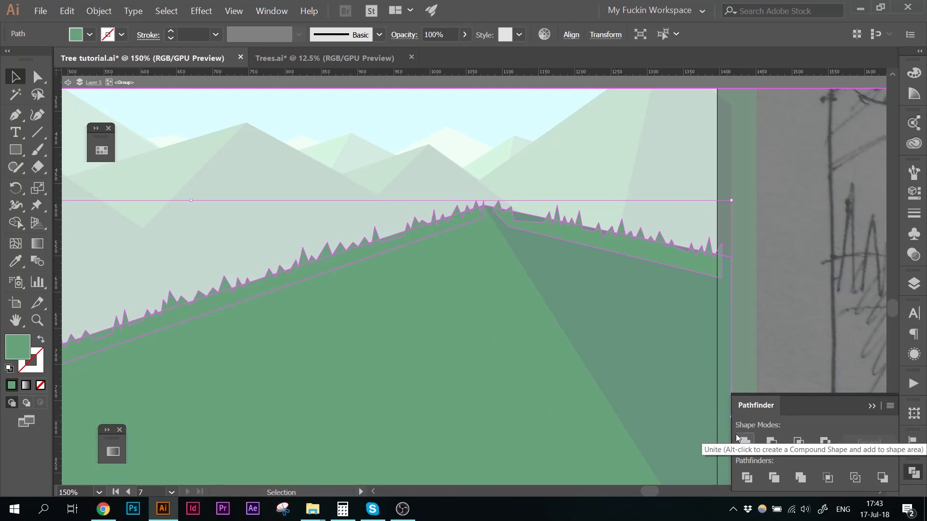
pyautogui.moveTo(743, 444)
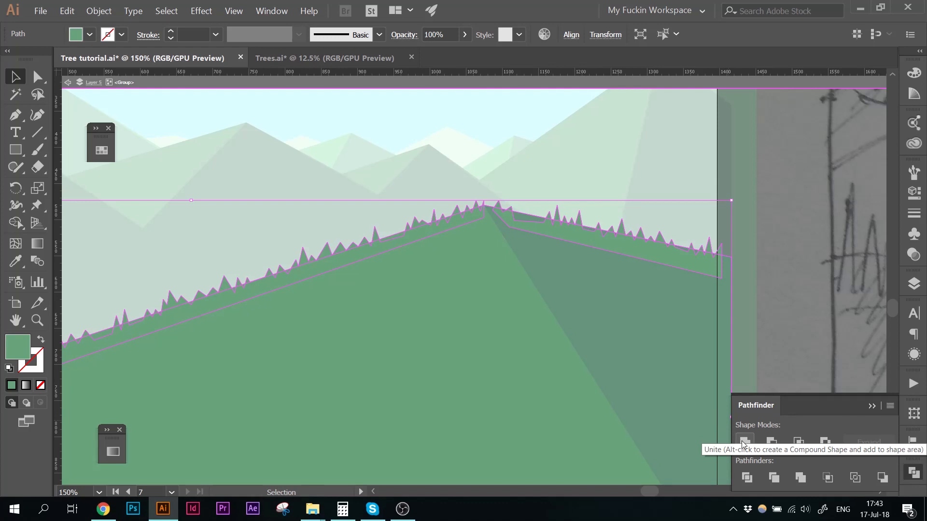
pyautogui.moveTo(737, 451)
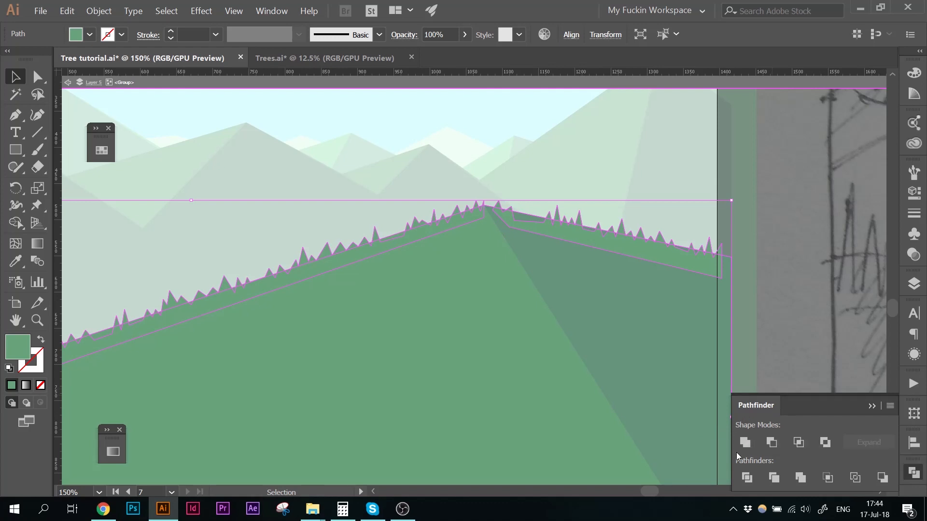
# - Unite the strip with the hill in Pathfinder and send the merged hill to the back
pyautogui.click(743, 442)
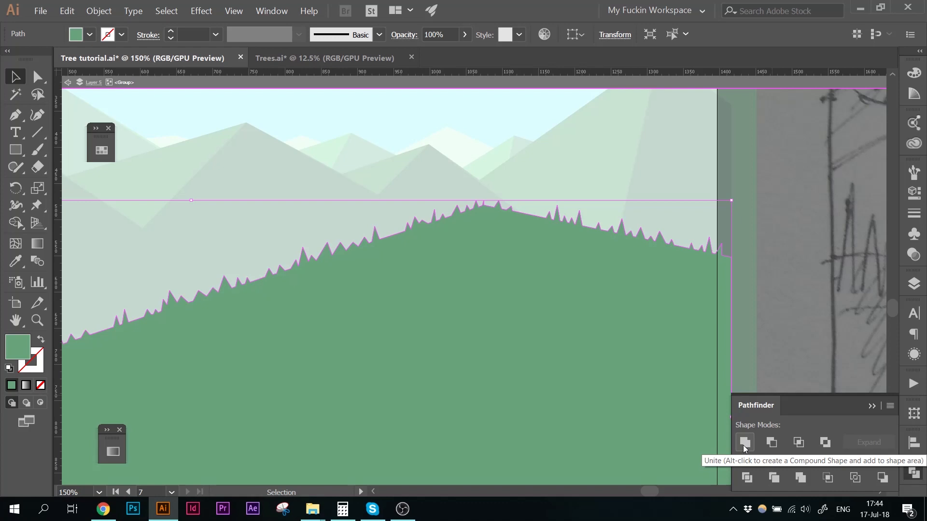
pyautogui.press('Ctrl+Shift+[')
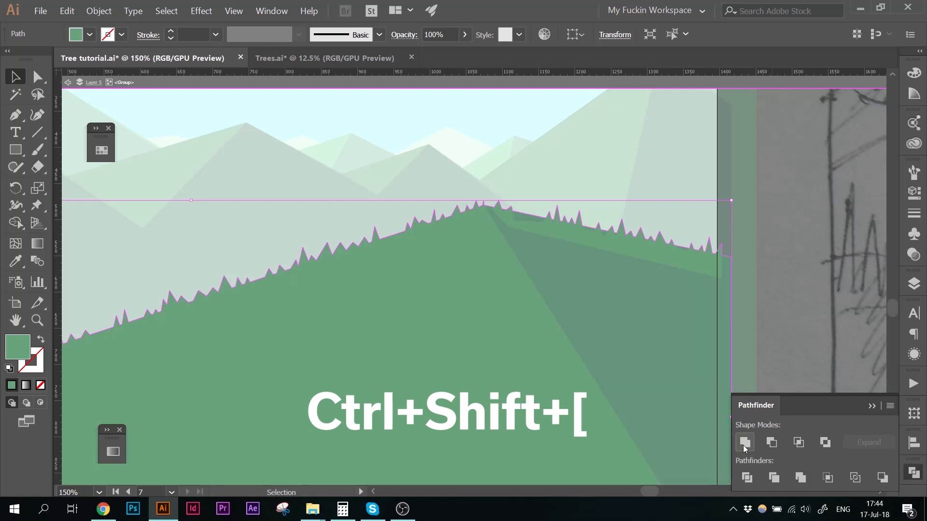
pyautogui.press('ctrl+shift+[')
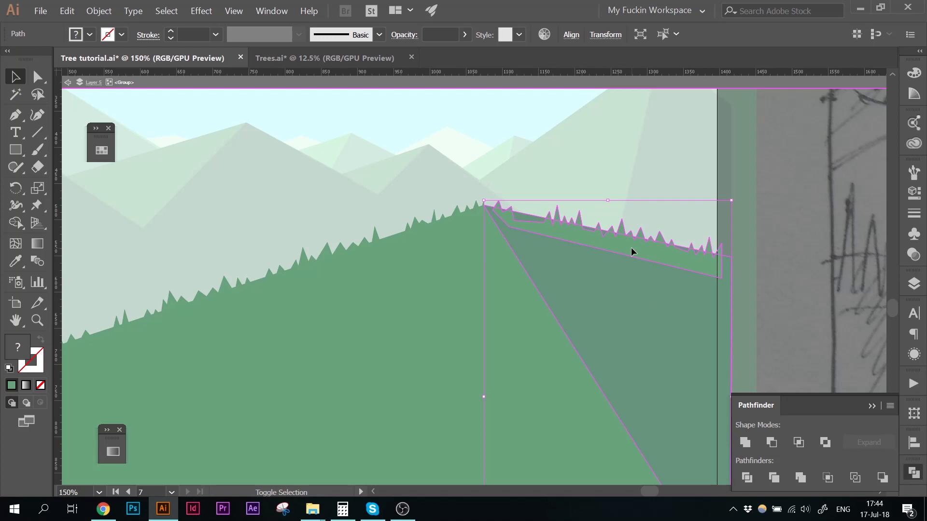
pyautogui.click(745, 443)
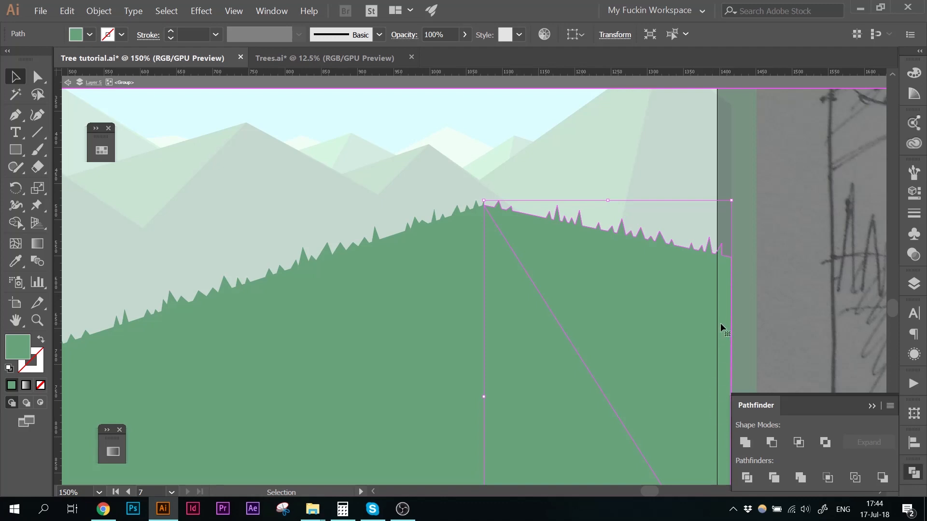
# - Eyedrop the shadow's translucent fill onto the right tree-tip strip and select it with the shadow
pyautogui.click(14, 261)
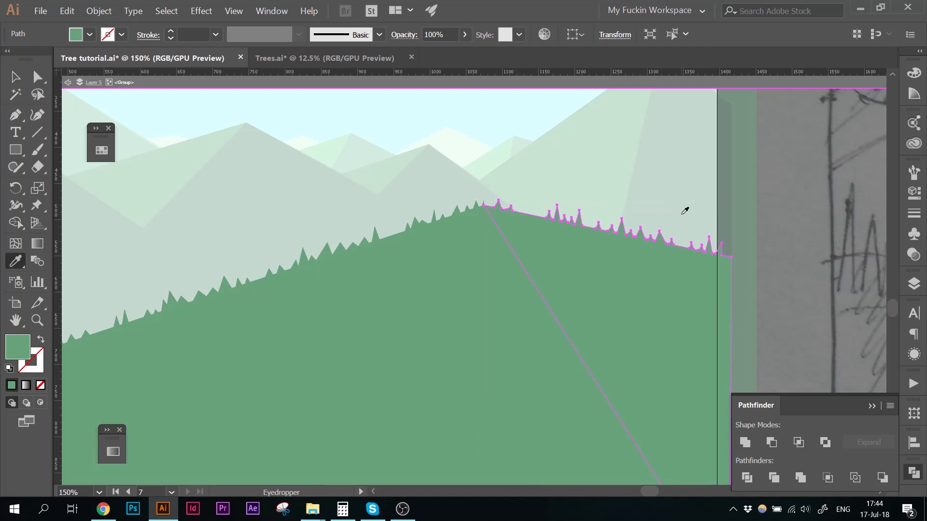
pyautogui.click(646, 323)
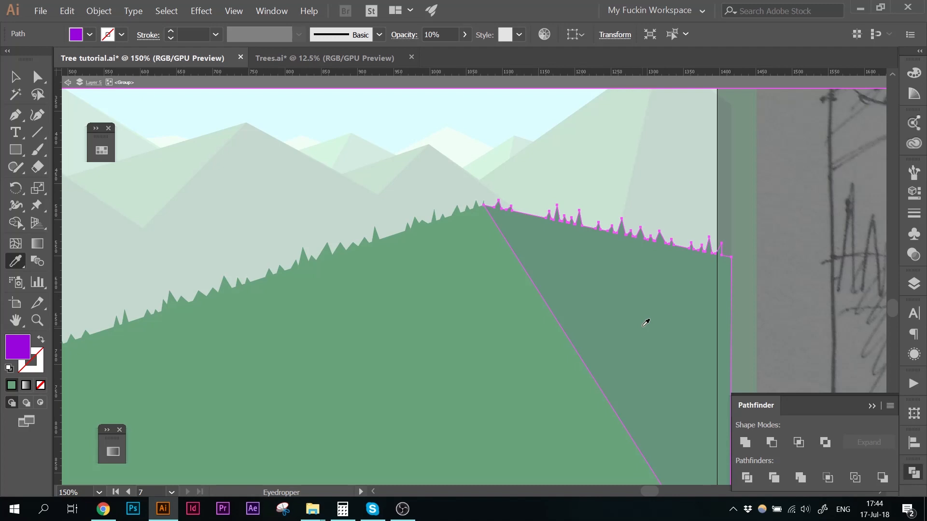
pyautogui.moveTo(644, 330)
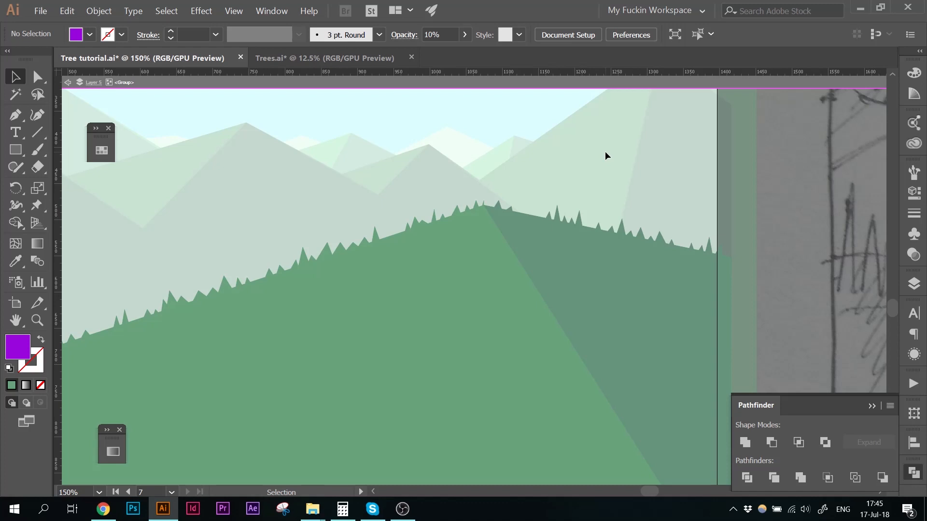
pyautogui.moveTo(415, 202)
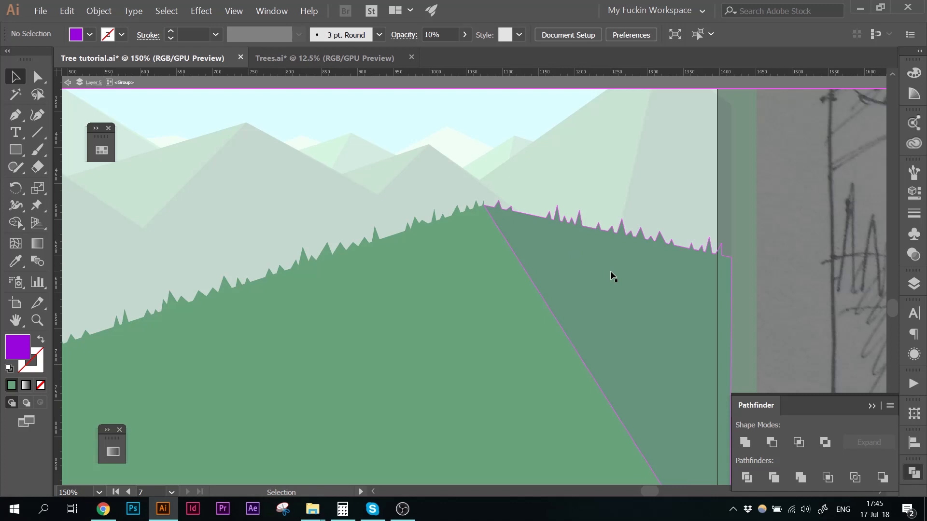
pyautogui.moveTo(599, 260)
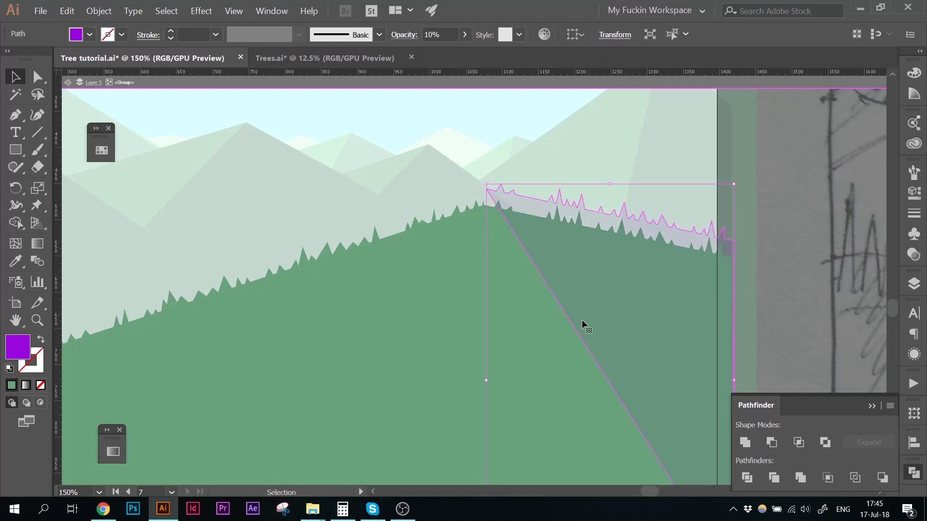
pyautogui.click(621, 161)
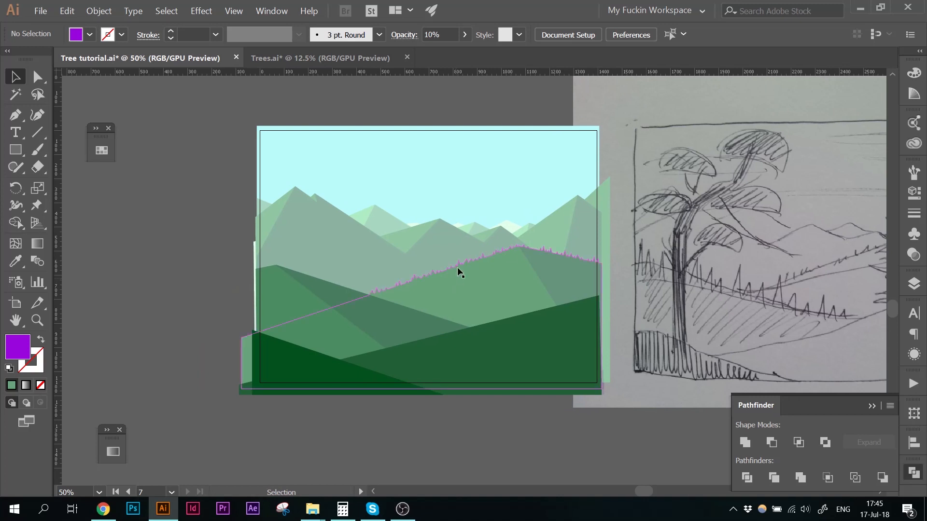
pyautogui.moveTo(464, 294)
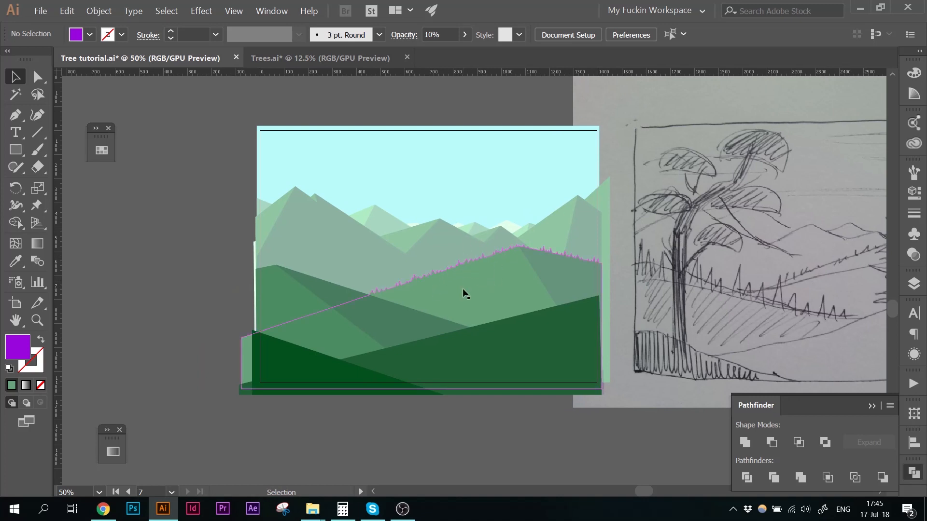
pyautogui.moveTo(381, 248)
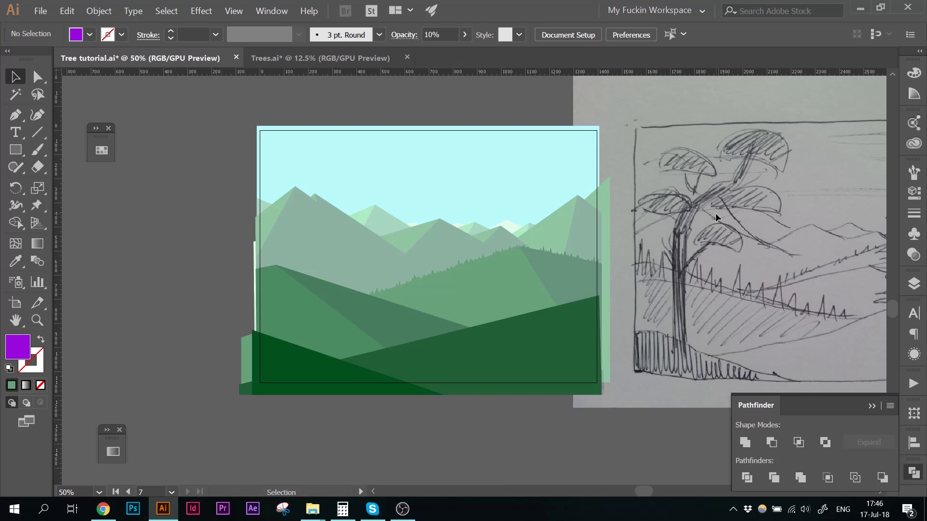
pyautogui.moveTo(629, 262)
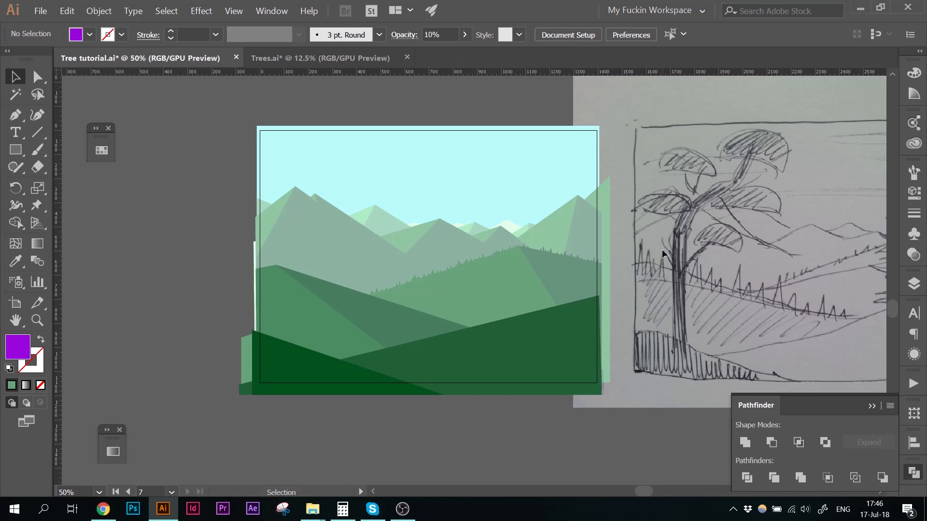
# - Pick points on the spiky tree-line ridge while drawing the dark green foreground hills
pyautogui.click(474, 278)
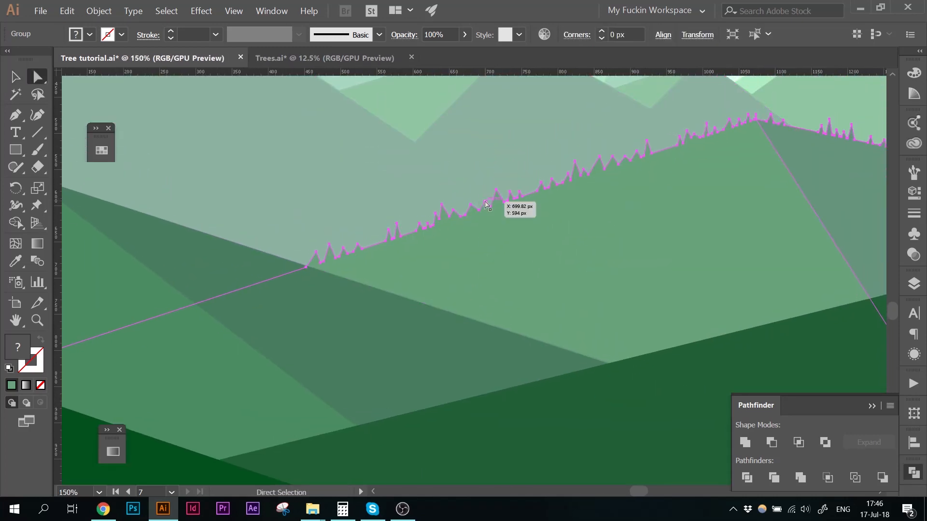
pyautogui.click(496, 194)
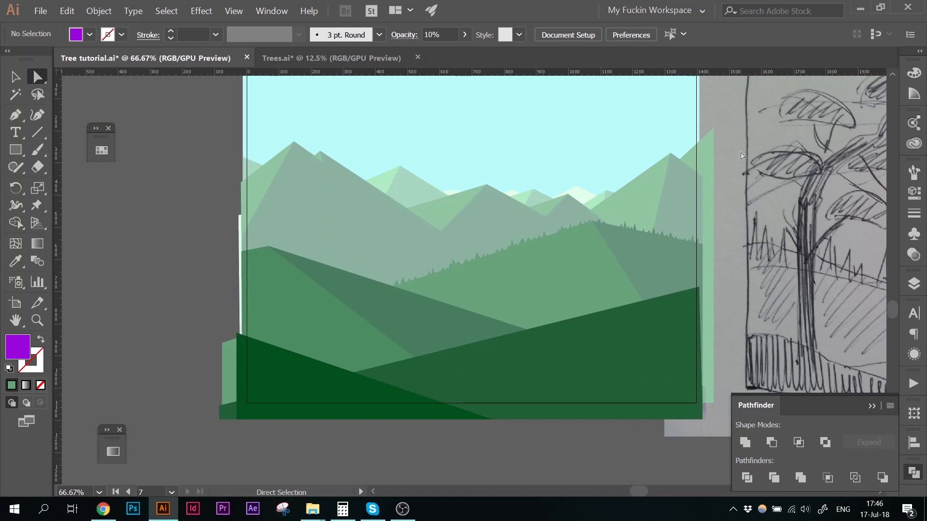
pyautogui.click(386, 290)
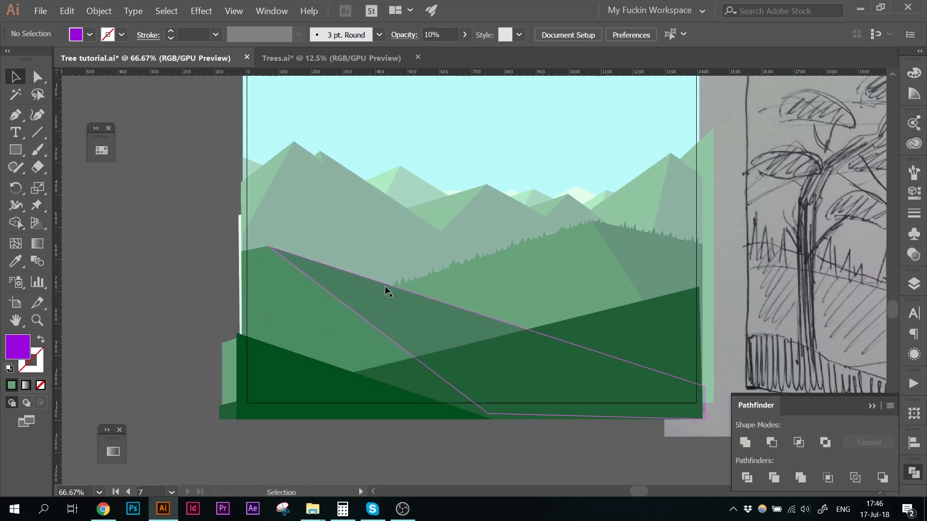
pyautogui.click(384, 290)
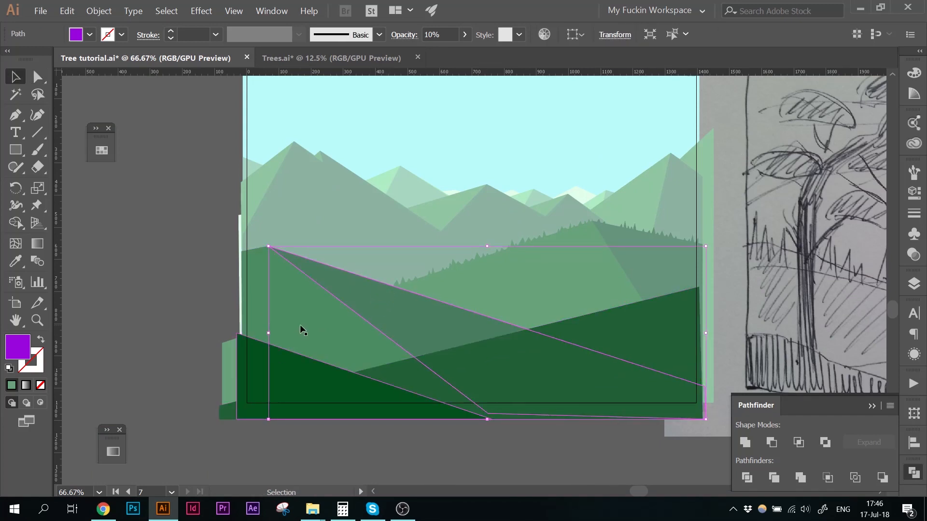
pyautogui.click(375, 401)
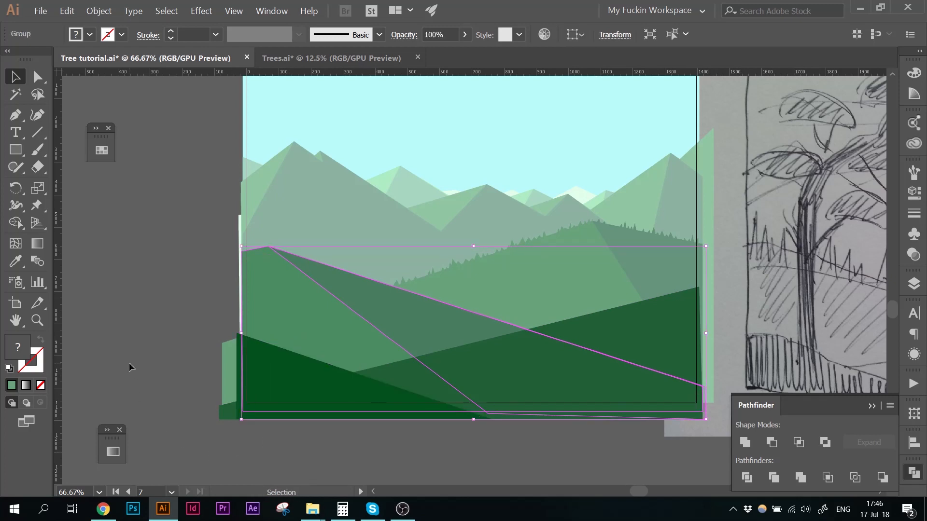
pyautogui.click(144, 313)
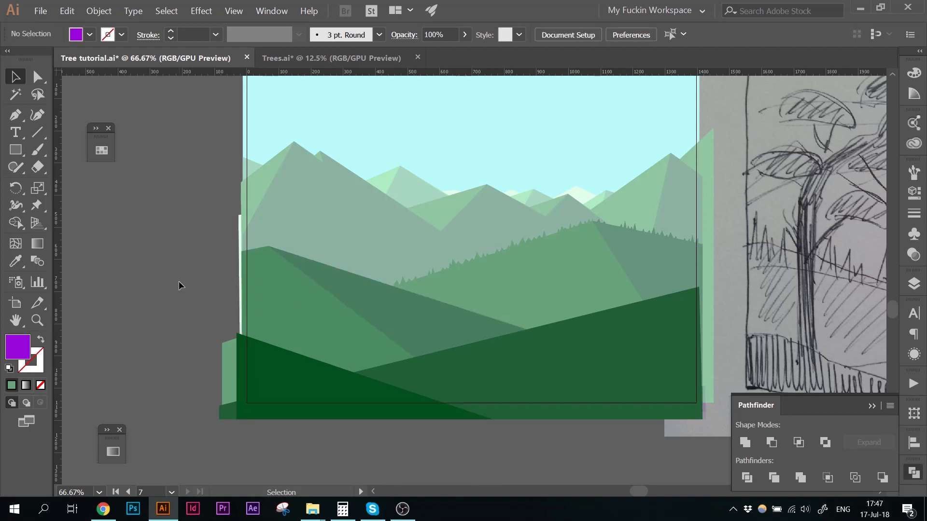
pyautogui.click(102, 513)
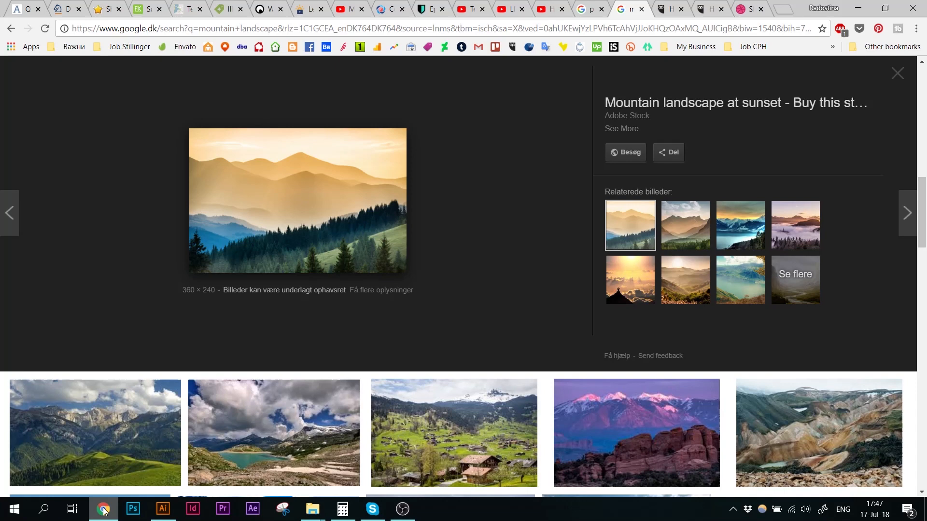
pyautogui.moveTo(278, 248)
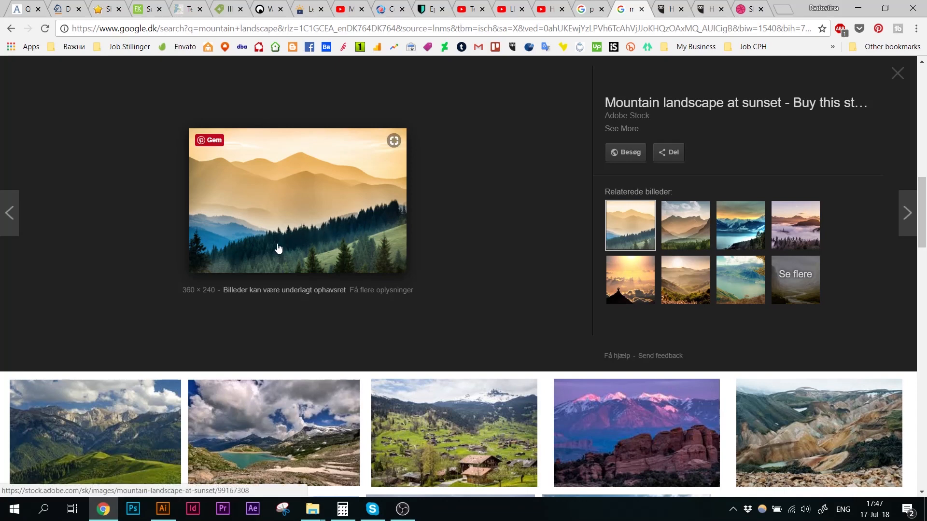
pyautogui.click(163, 513)
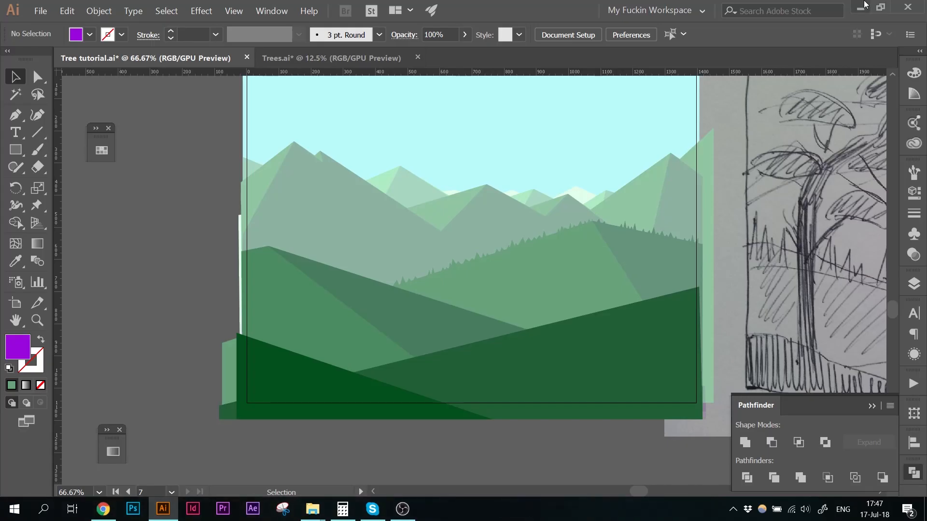
pyautogui.moveTo(785, 253)
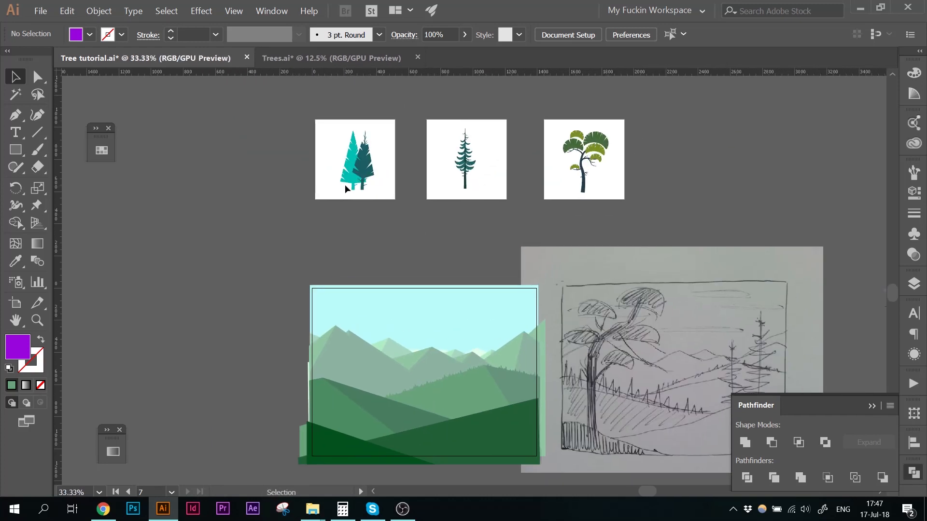
# - Check the two-tree reference image, then start drawing dark teal spruce silhouettes with the Pen tool
pyautogui.click(354, 165)
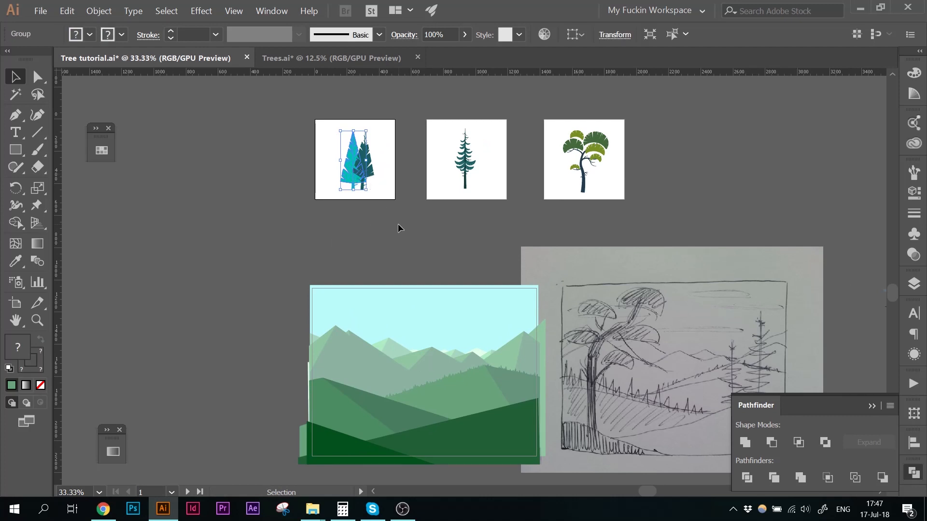
pyautogui.click(402, 244)
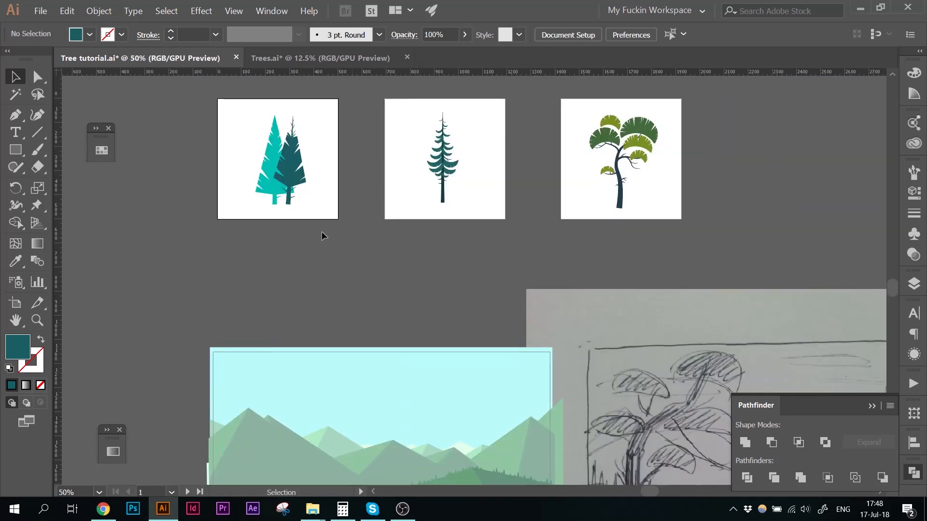
pyautogui.click(278, 172)
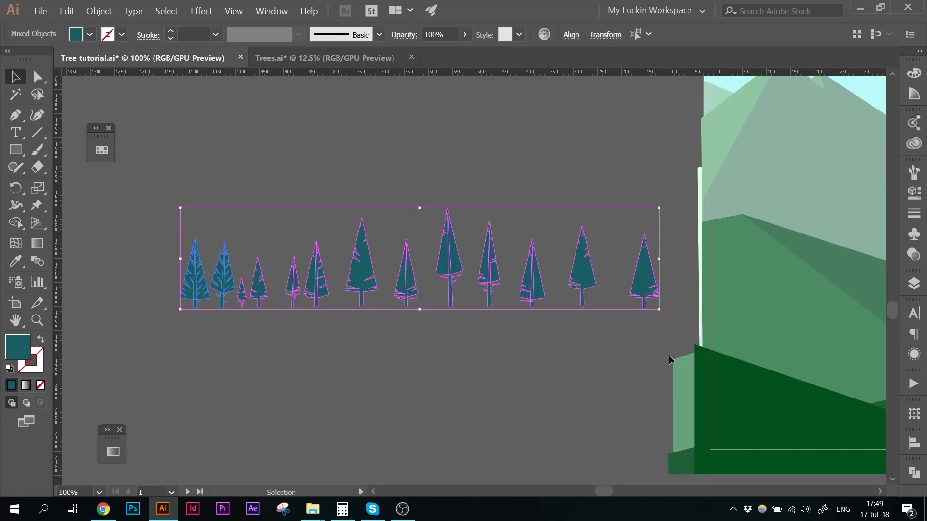
pyautogui.click(14, 92)
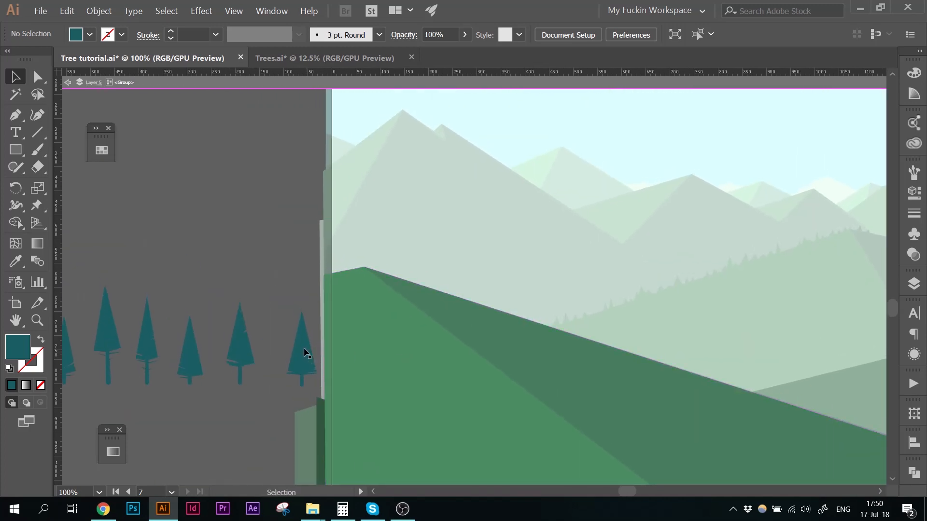
# - Copy spruce silhouettes along the middle hill's slope in varying sizes to form a dense tree line
pyautogui.click(302, 349)
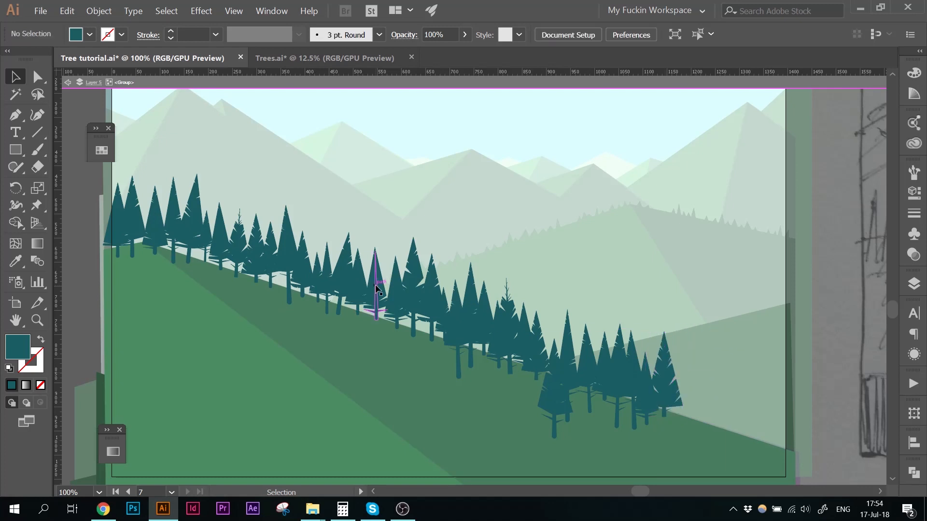
pyautogui.hscroll(3)
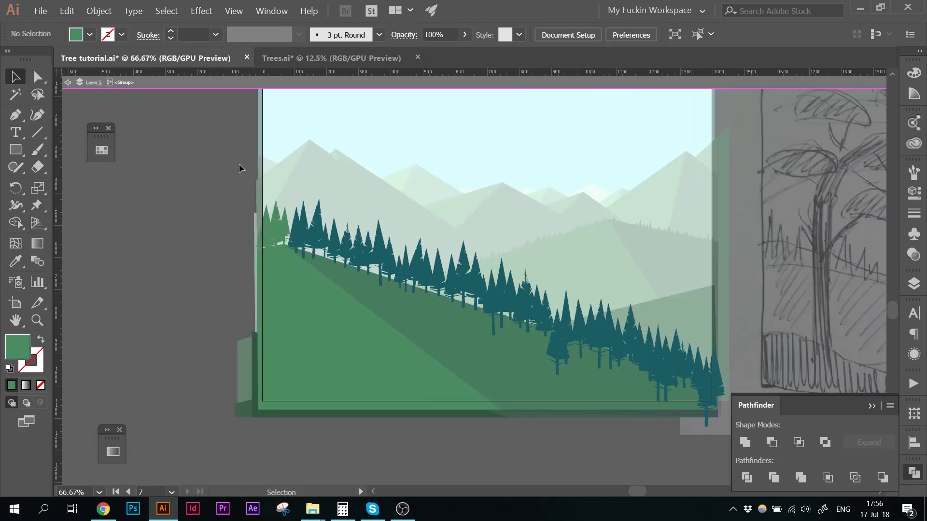
# - Combine the spruce trees into one compound path and give it the hill's green colour
pyautogui.click(460, 345)
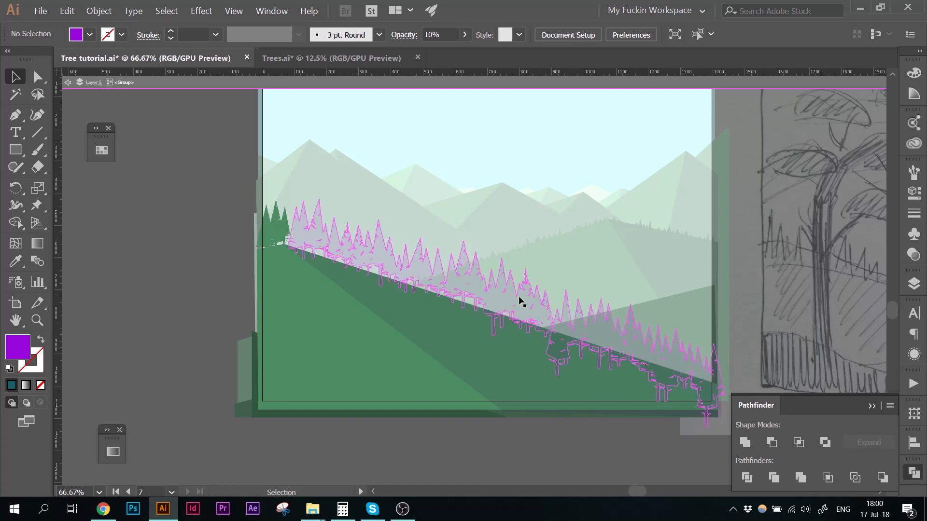
pyautogui.click(519, 301)
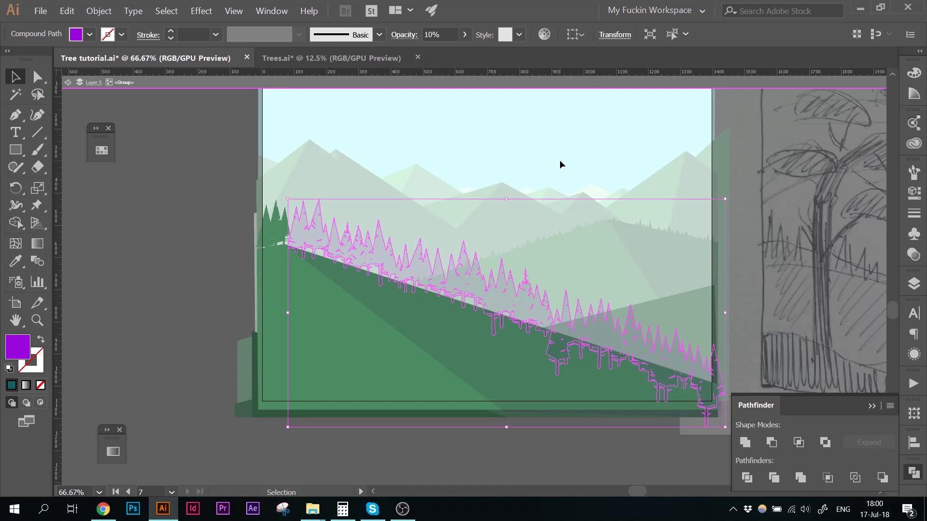
pyautogui.click(14, 87)
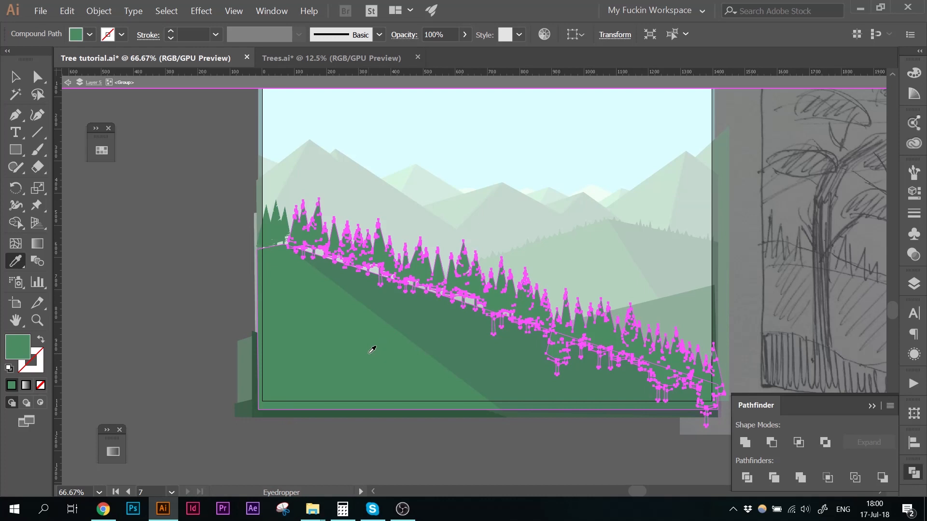
# - Unite the tree shape with the middle hill in Pathfinder into one forested silhouette
pyautogui.click(15, 76)
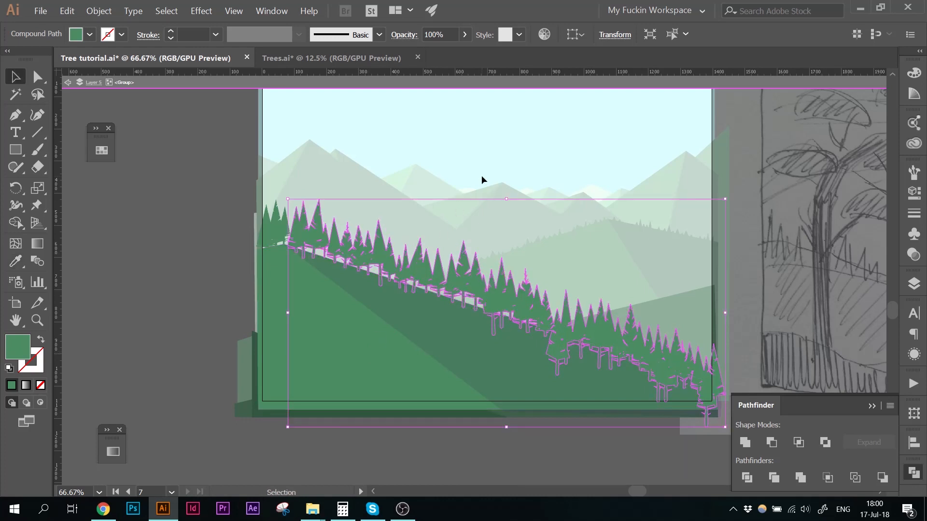
pyautogui.click(15, 75)
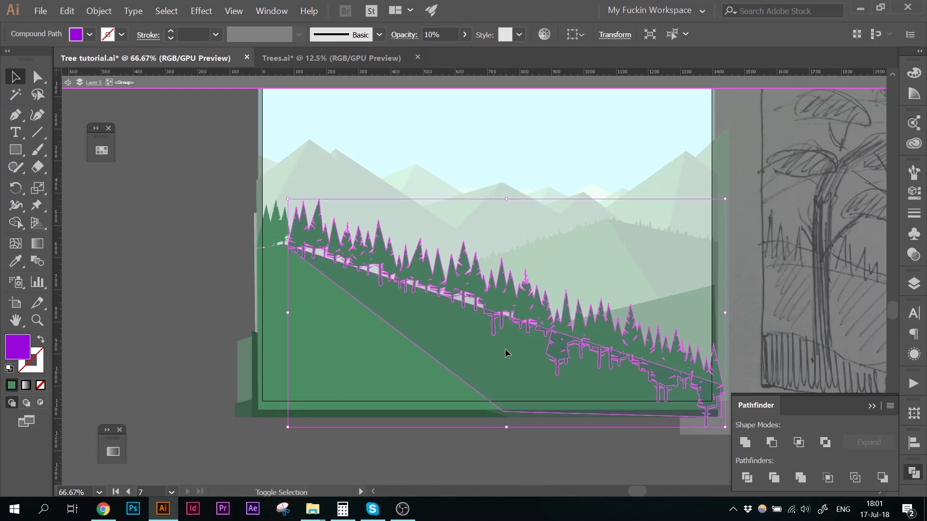
pyautogui.click(771, 442)
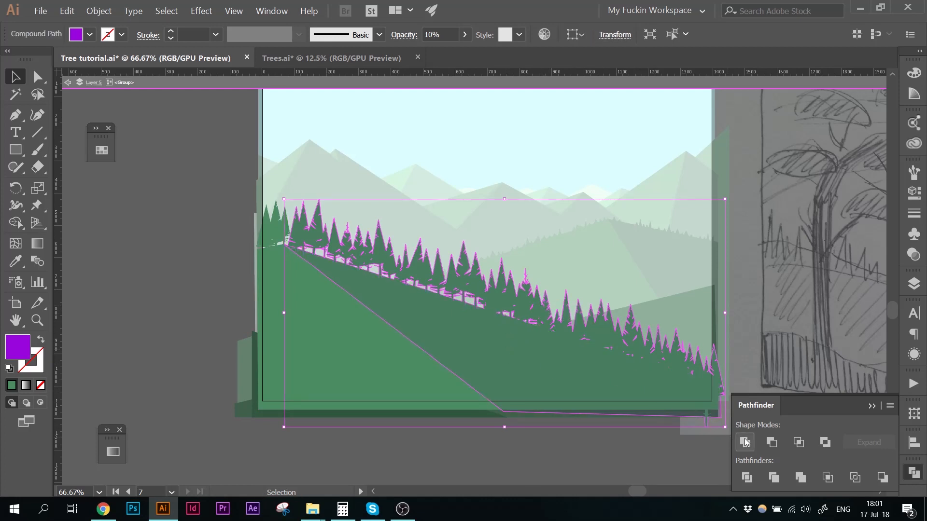
pyautogui.click(596, 138)
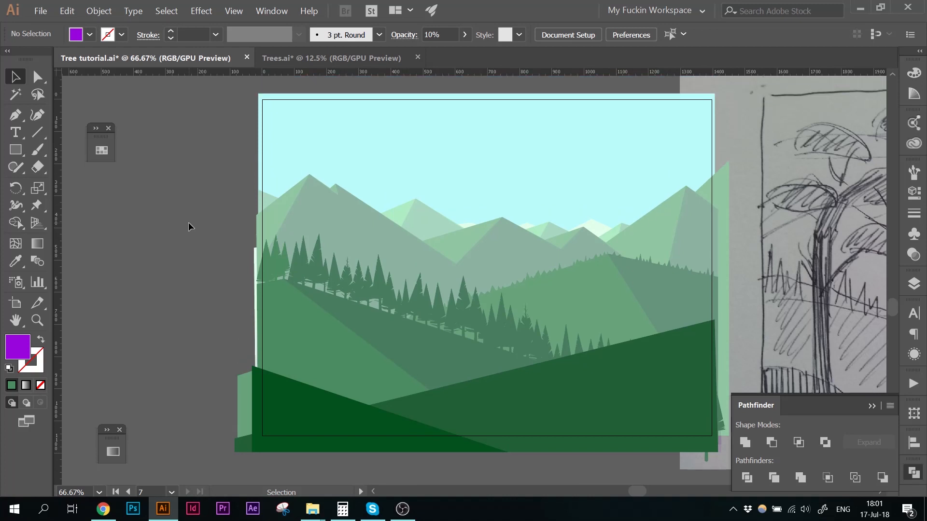
pyautogui.moveTo(186, 236)
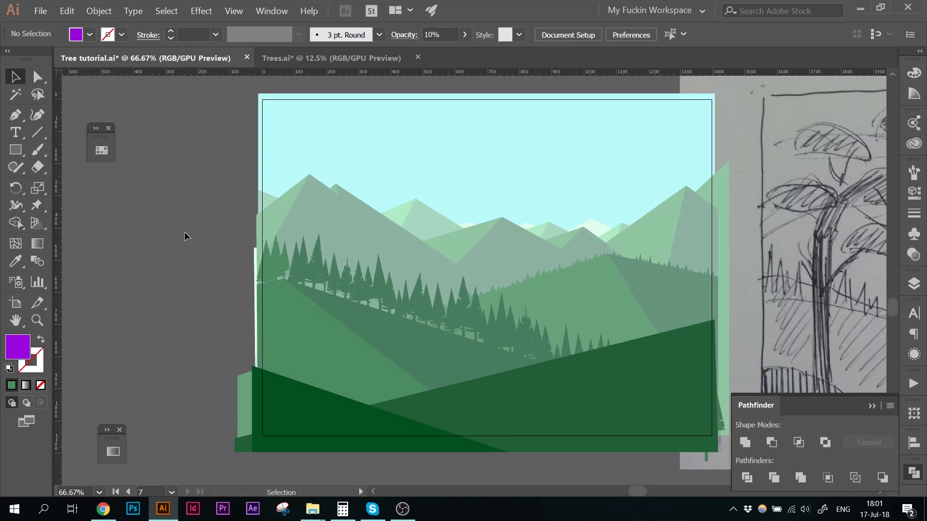
pyautogui.moveTo(116, 375)
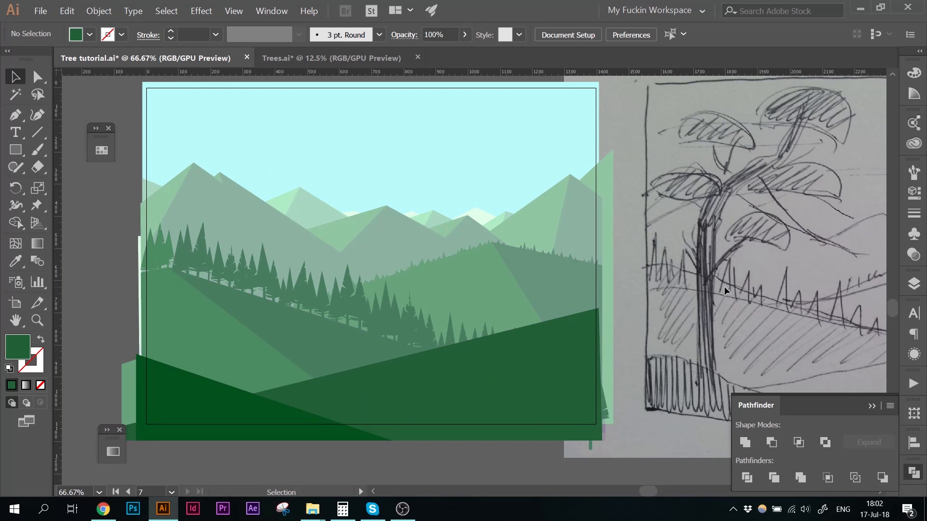
# - Draw a new dark green foreground hill with the Pen tool, rising toward the right
pyautogui.click(14, 115)
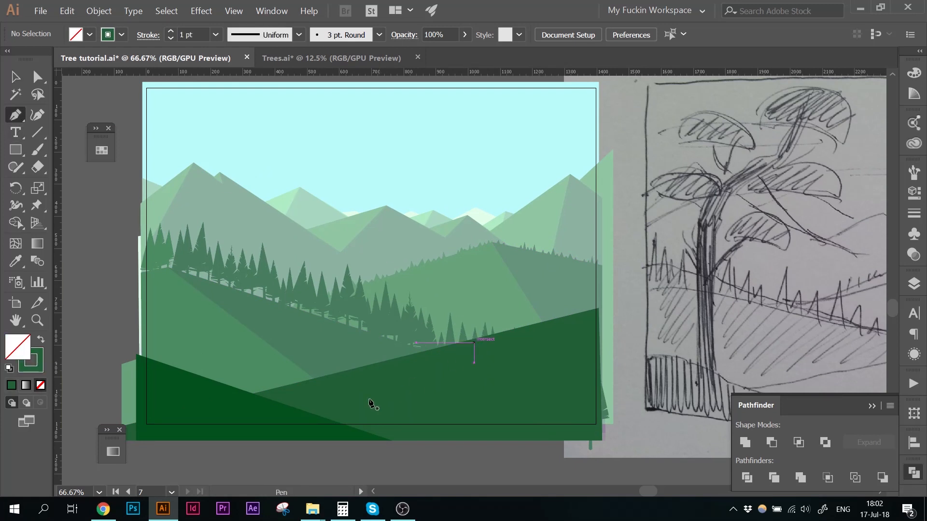
pyautogui.click(571, 348)
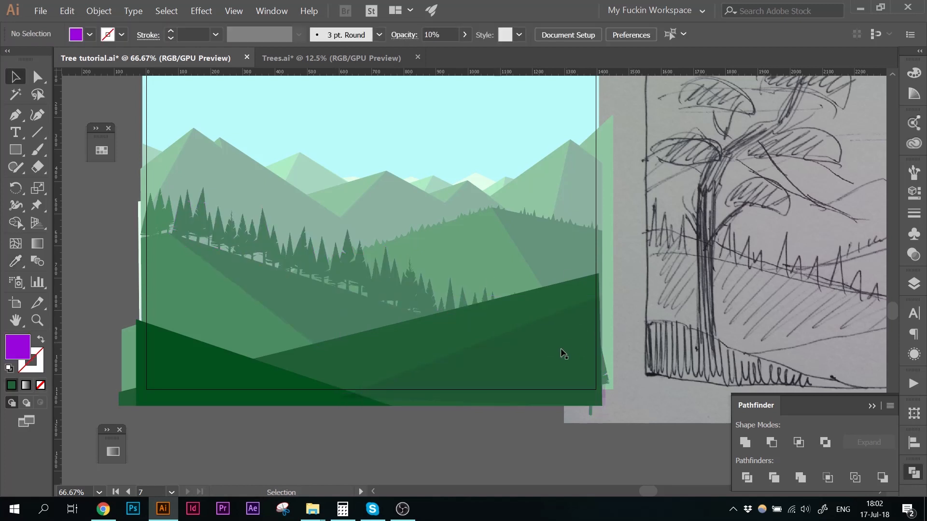
pyautogui.click(520, 354)
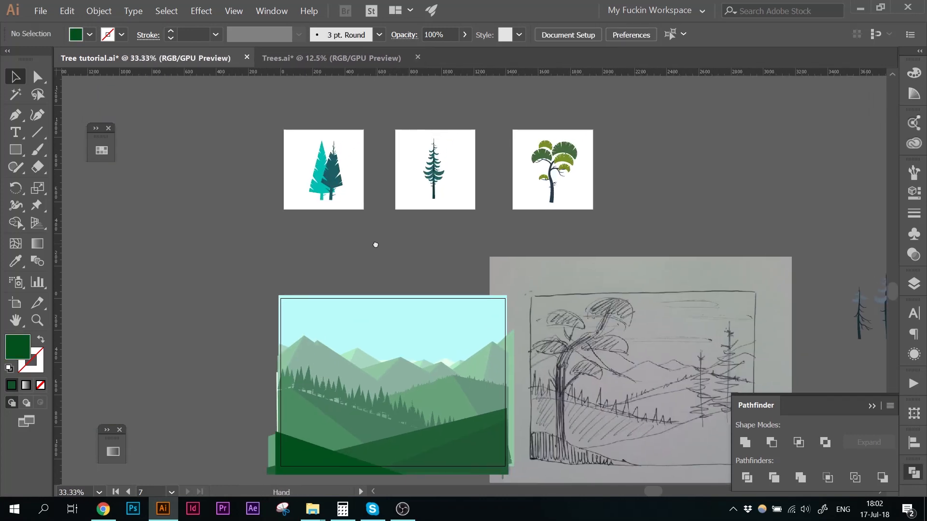
# - Copy a dry tree from the tree set and set it down on the right-hand hill
pyautogui.click(435, 170)
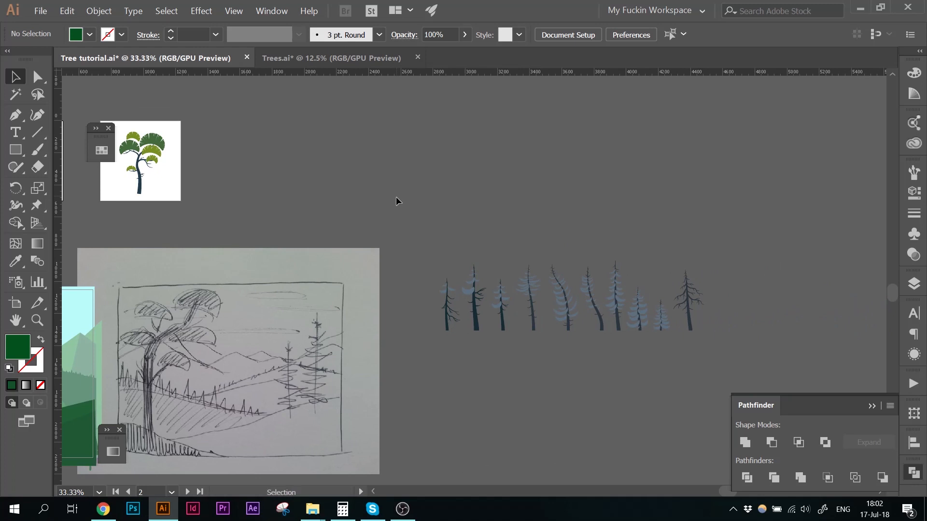
pyautogui.click(571, 296)
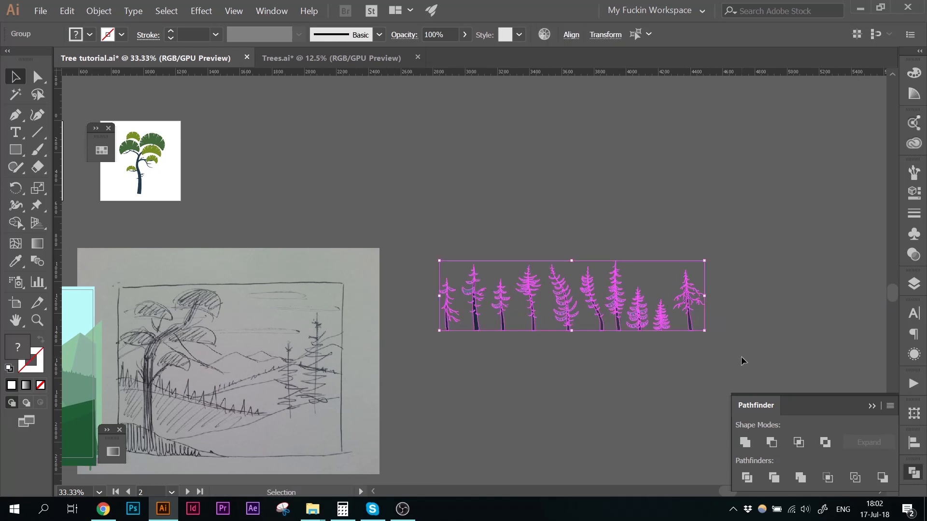
pyautogui.click(560, 362)
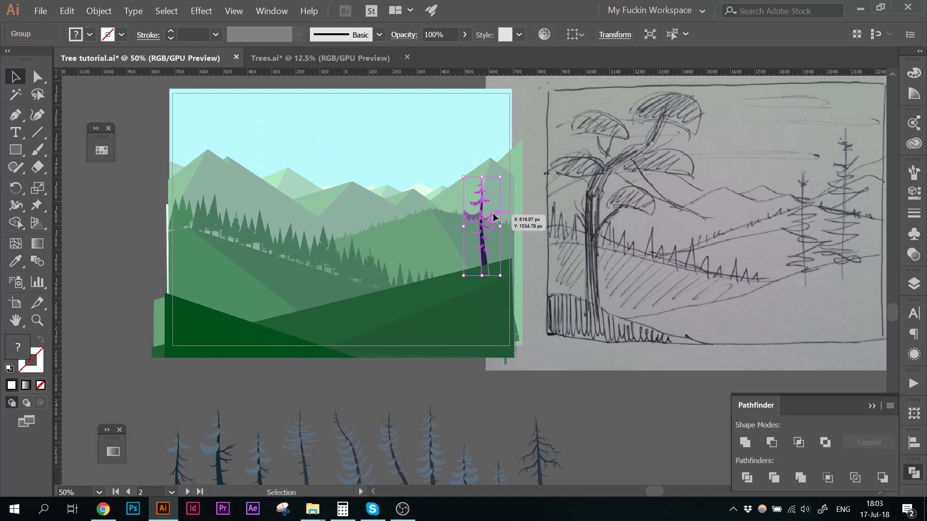
pyautogui.click(501, 185)
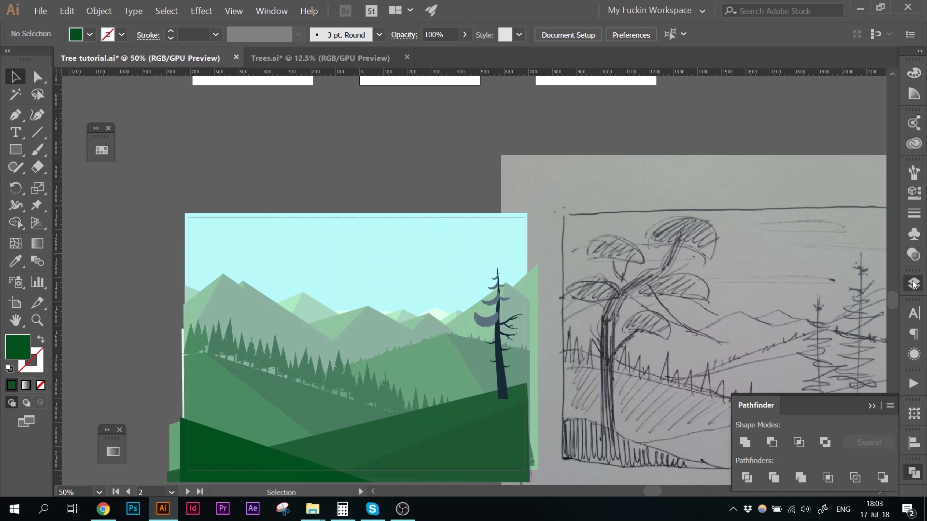
# - Add a dark spruce and stand the dry tree beside it on the right side
pyautogui.click(913, 284)
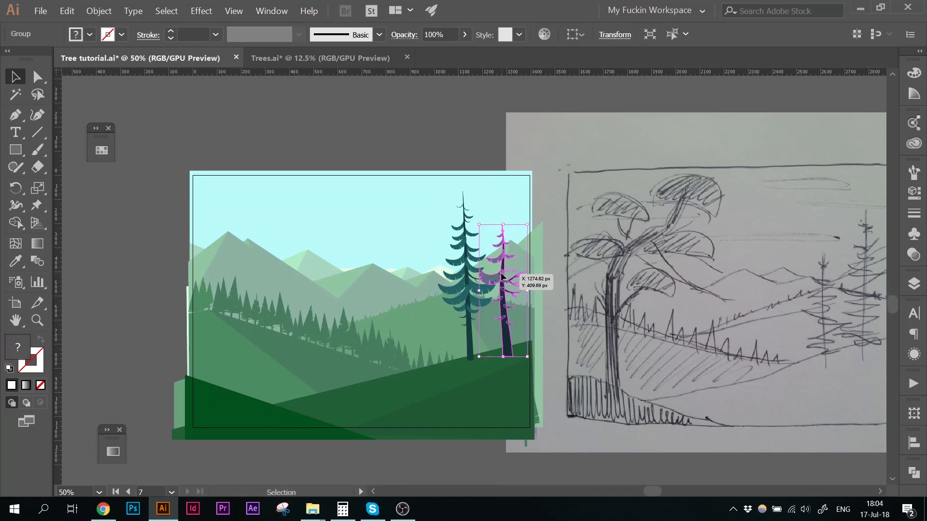
pyautogui.click(576, 241)
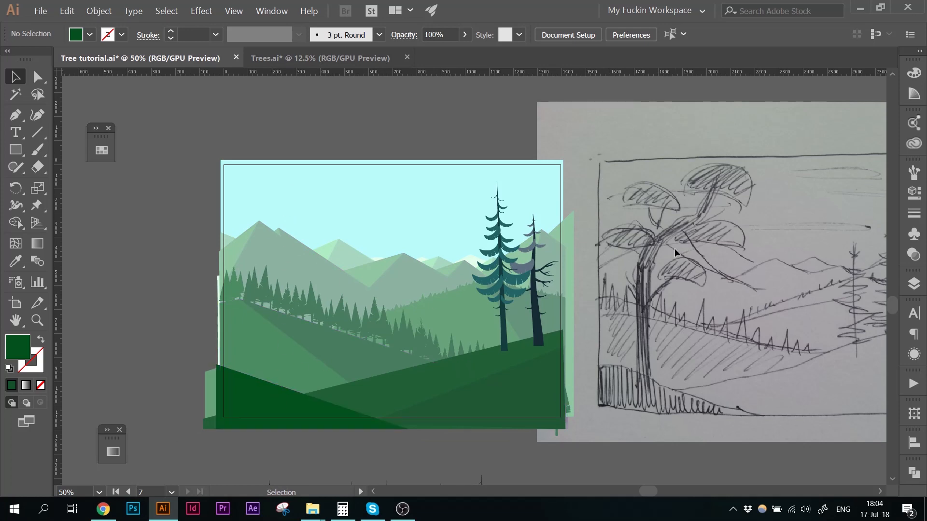
pyautogui.moveTo(693, 210)
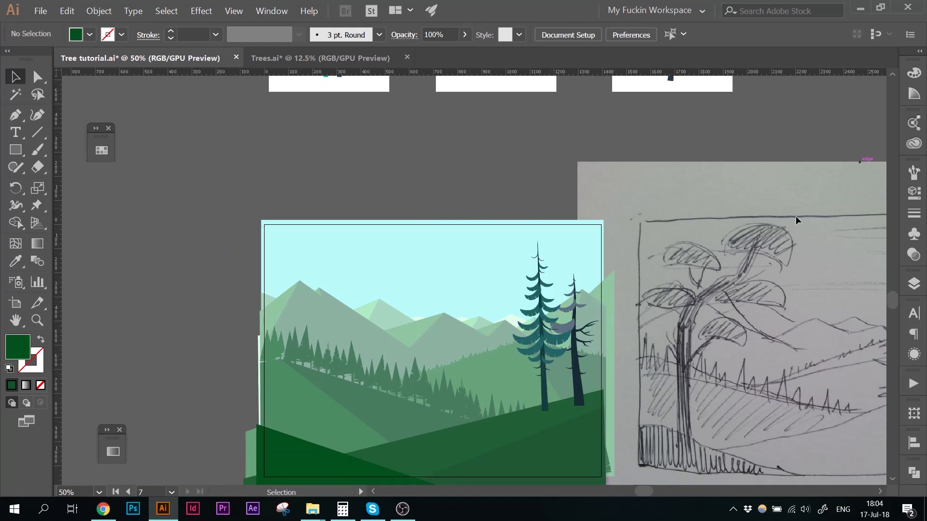
# - Paste the umbrella pine, scale it up and position it at the left edge of the scene
pyautogui.click(94, 414)
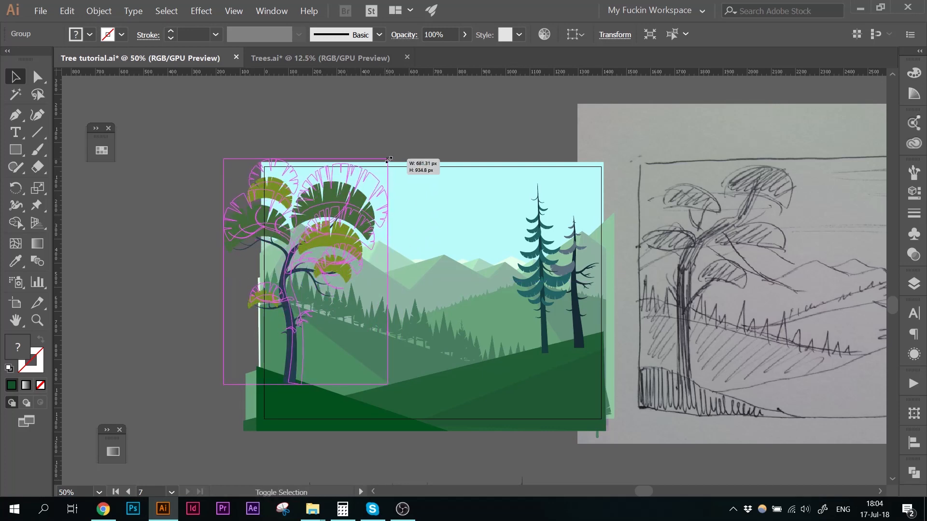
pyautogui.click(430, 132)
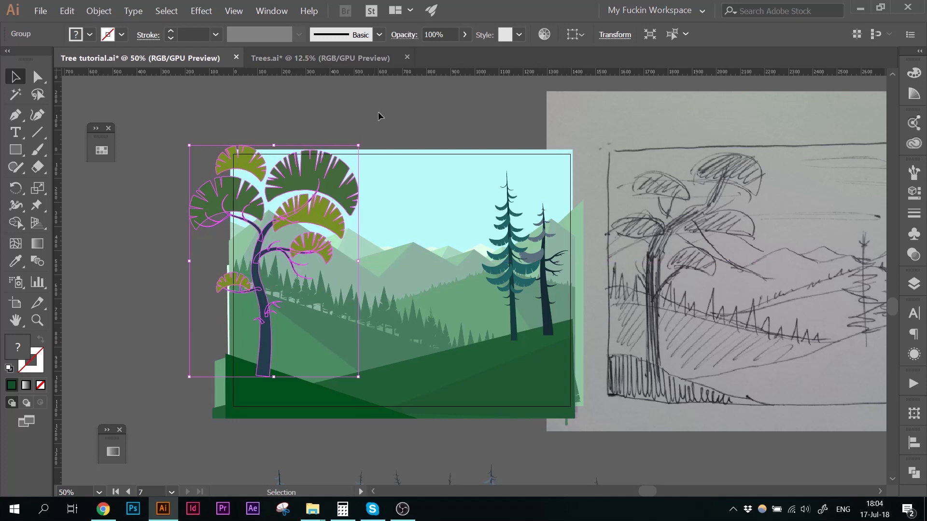
pyautogui.click(390, 112)
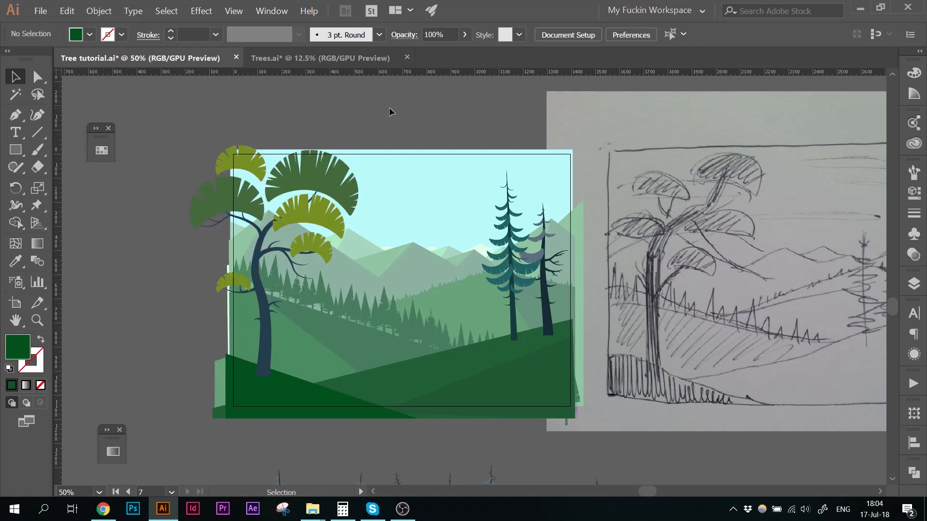
pyautogui.click(372, 256)
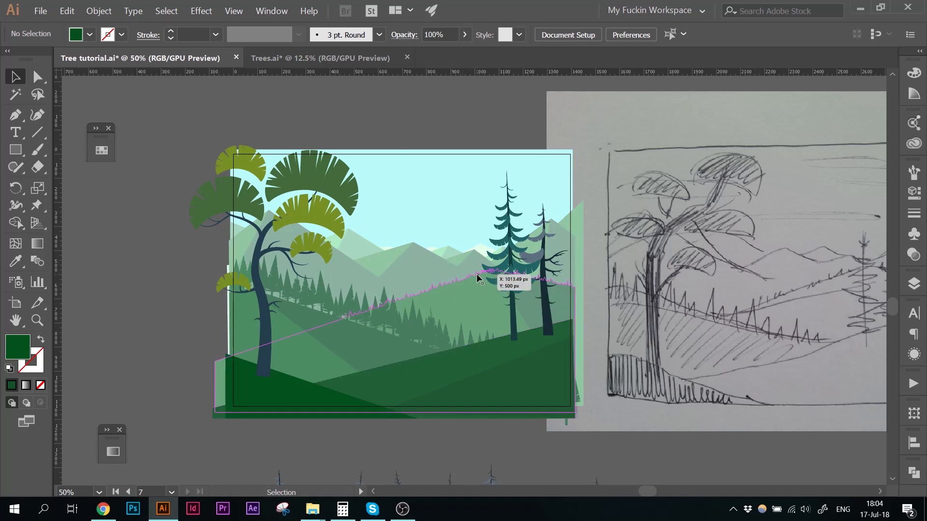
# - Move the dry tree lower on the right hill and adjust the spruce beside it
pyautogui.scroll(-3)
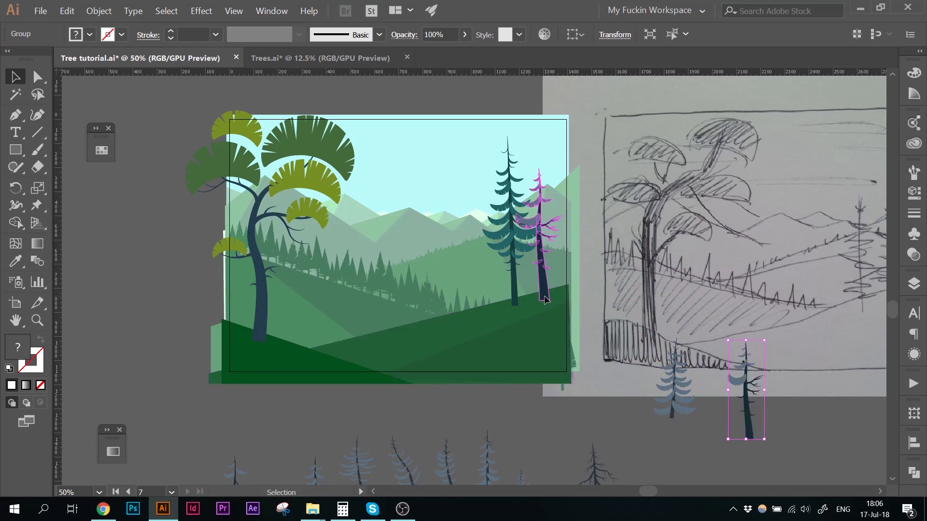
pyautogui.click(632, 269)
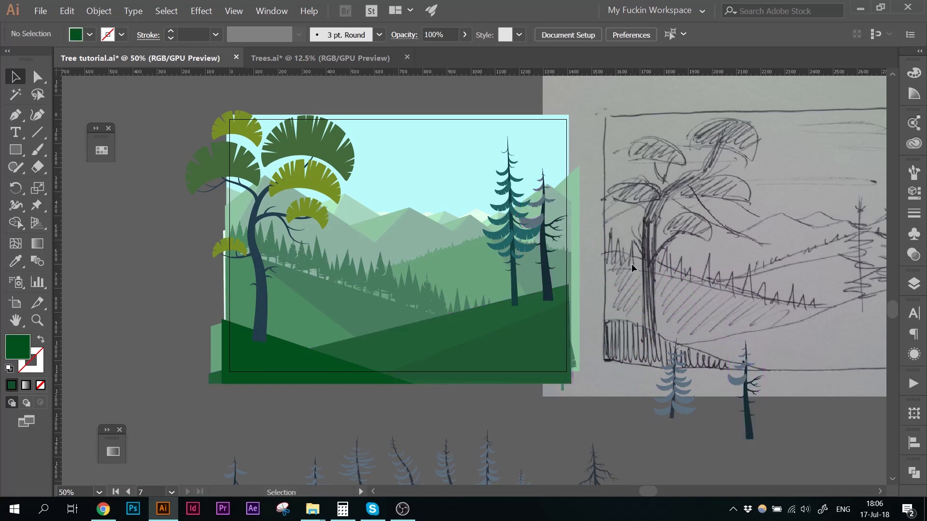
pyautogui.moveTo(617, 254)
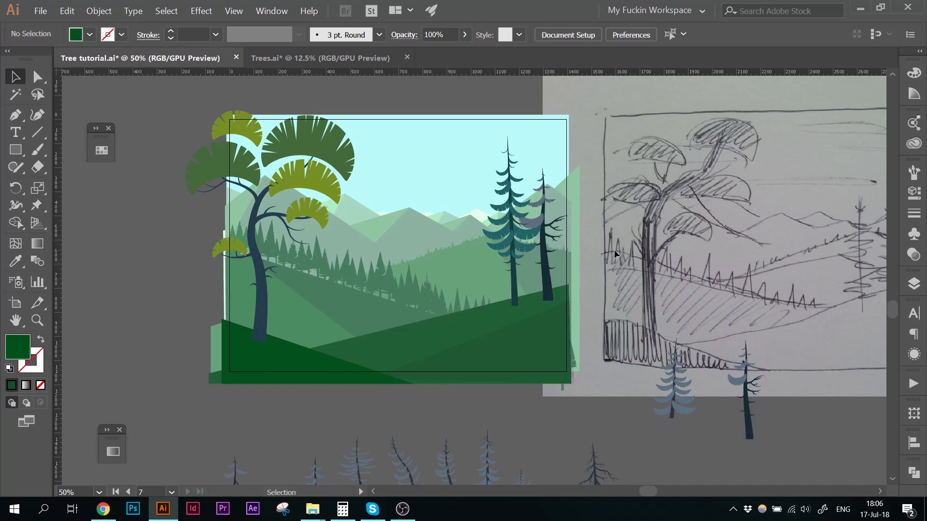
pyautogui.click(509, 225)
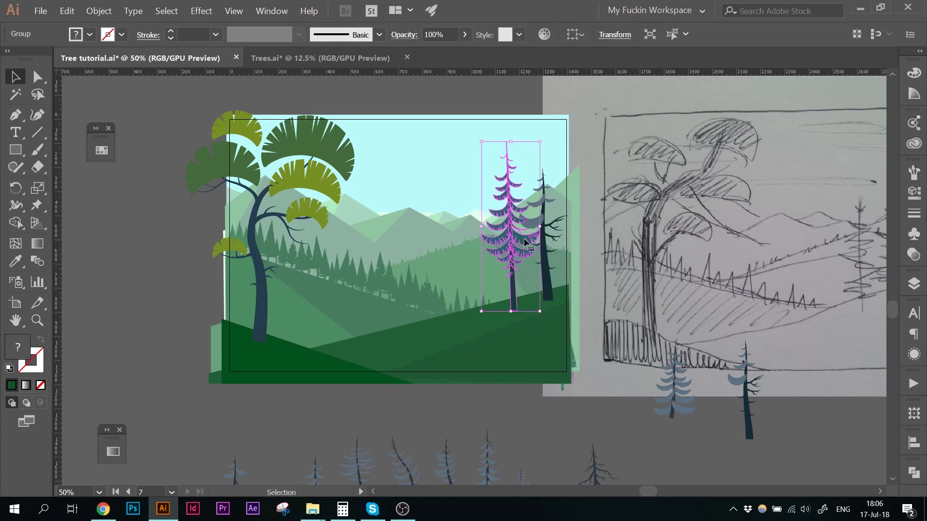
pyautogui.click(597, 155)
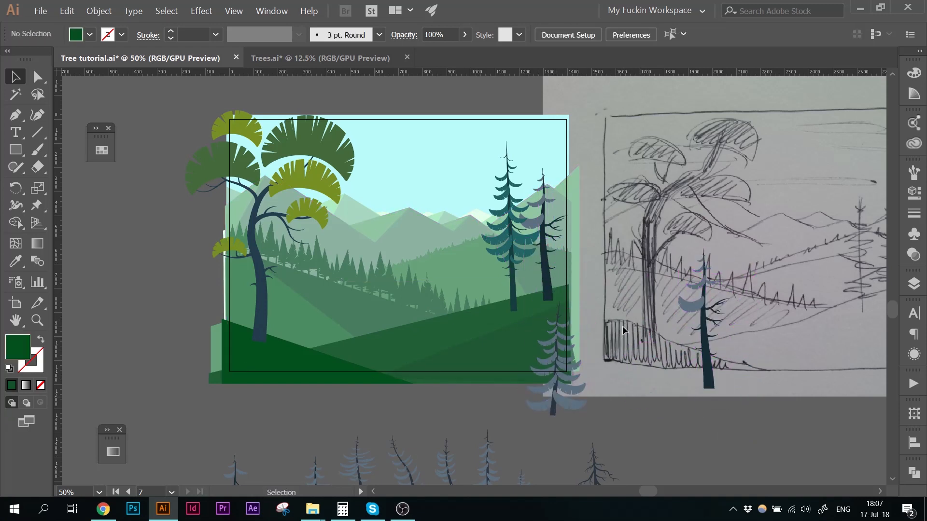
pyautogui.scroll(-3)
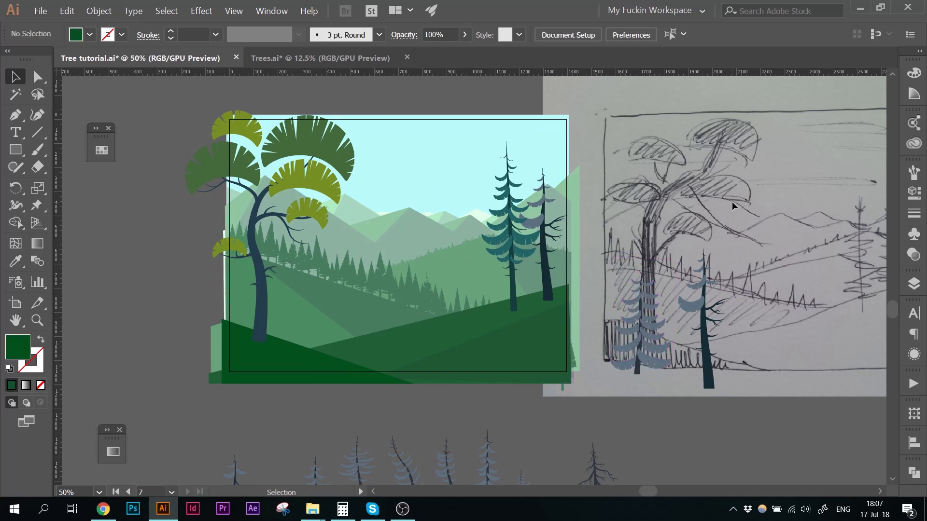
pyautogui.moveTo(920, 259)
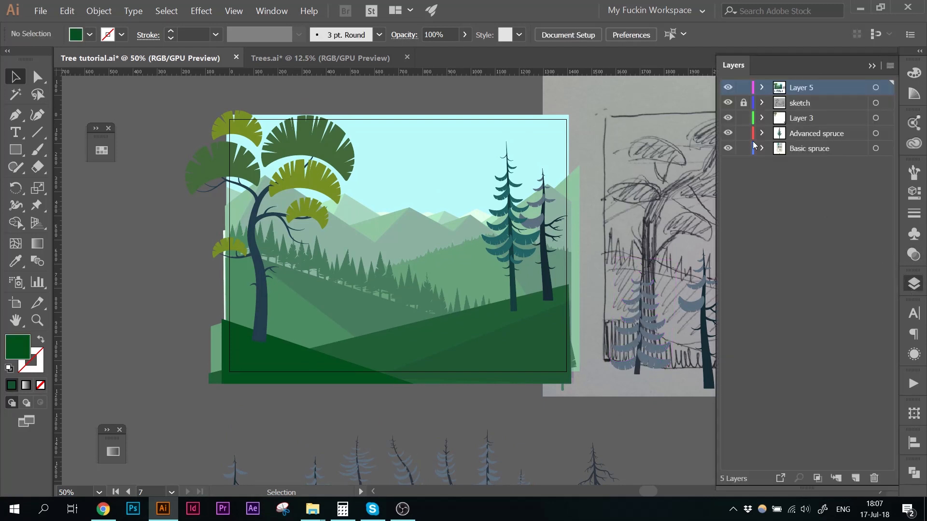
# - Unlock and delete the sketch layer, confirming the removal of the pencil reference
pyautogui.click(743, 103)
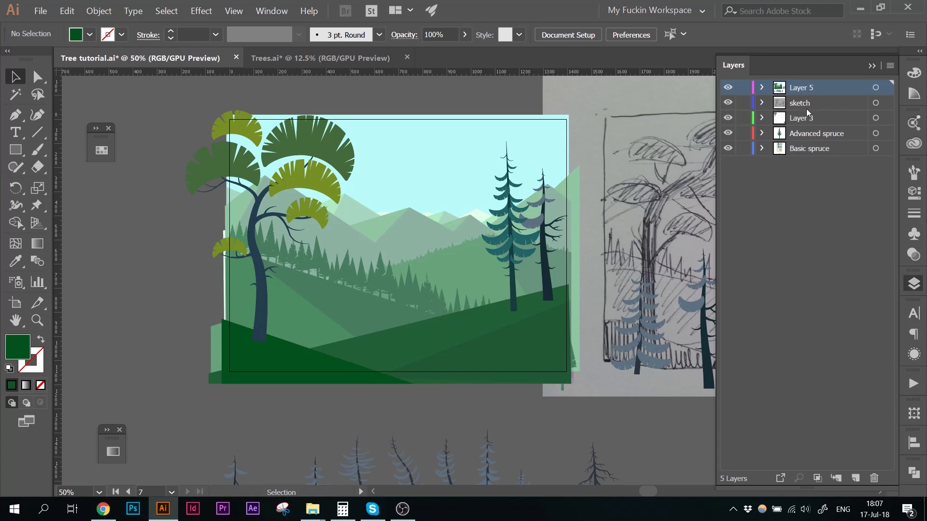
pyautogui.click(874, 478)
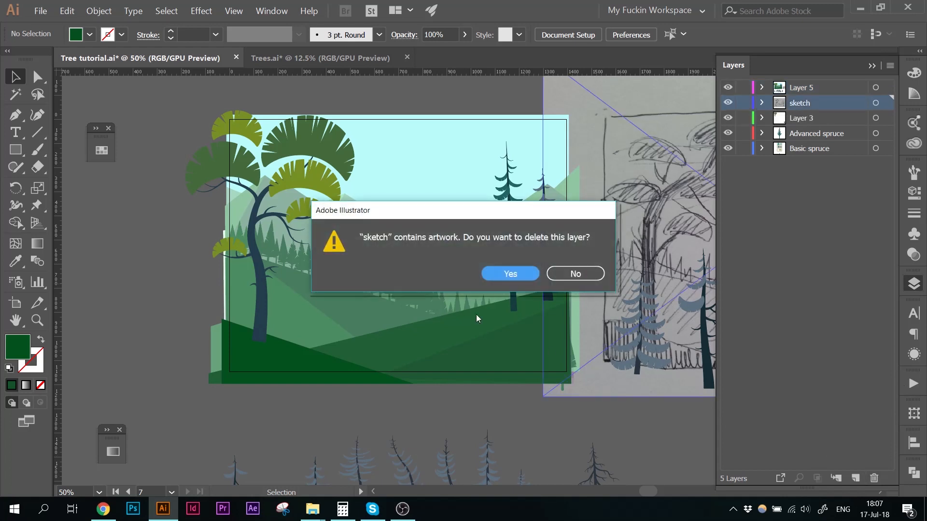
pyautogui.click(509, 274)
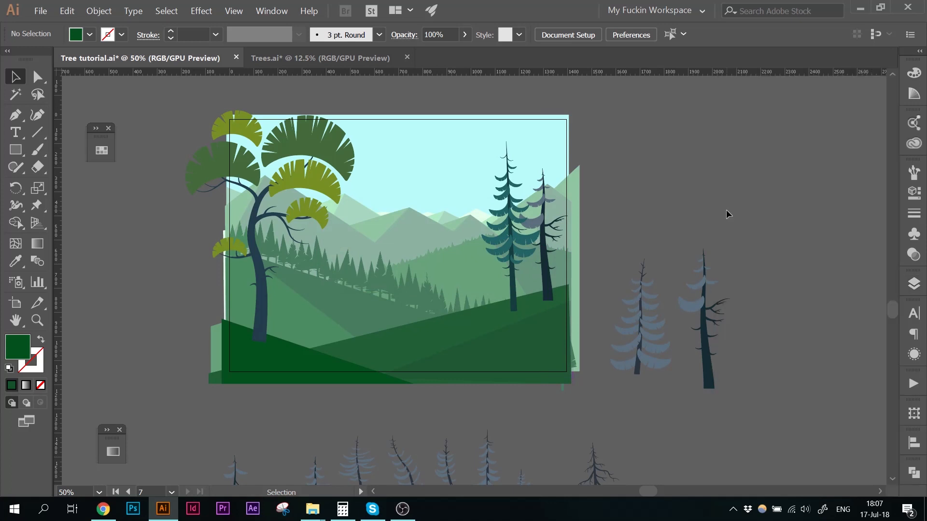
pyautogui.click(278, 357)
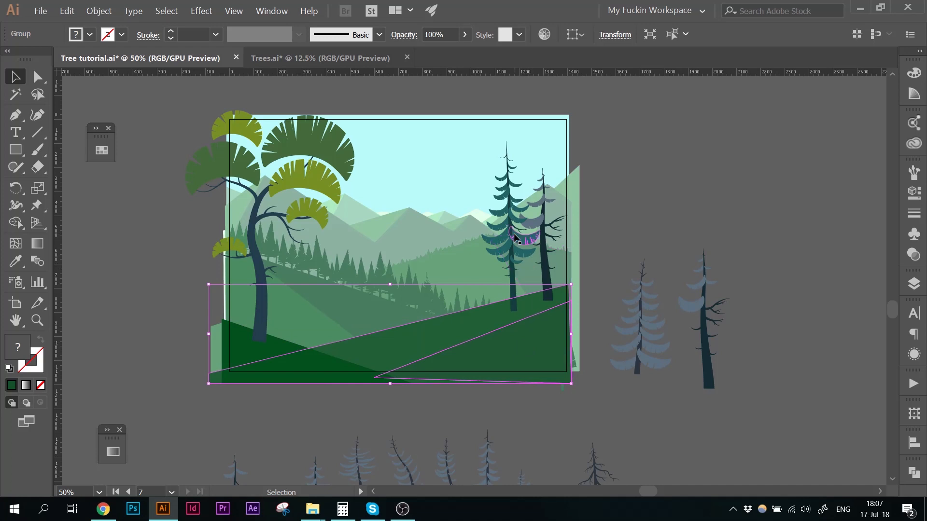
# - Cut the spruce and dry tree and paste them in place inside the foreground hill group
pyautogui.click(505, 231)
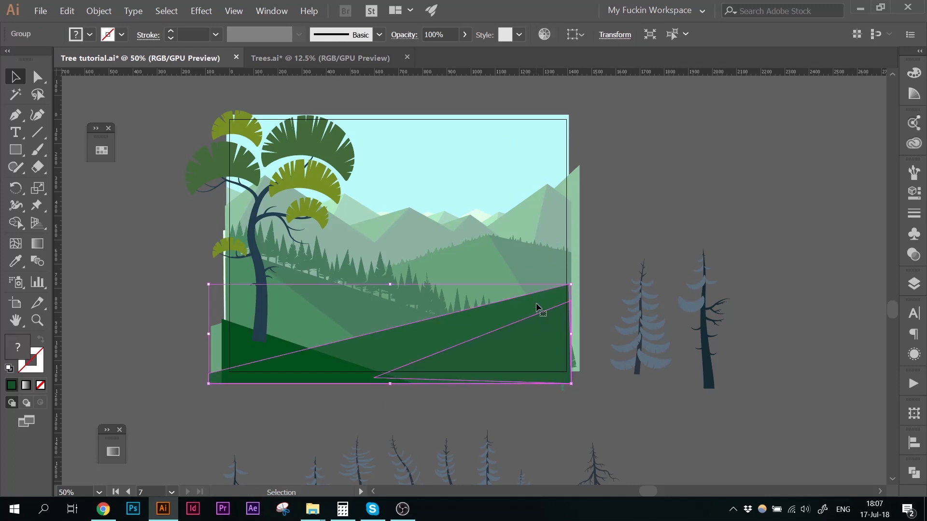
pyautogui.click(644, 237)
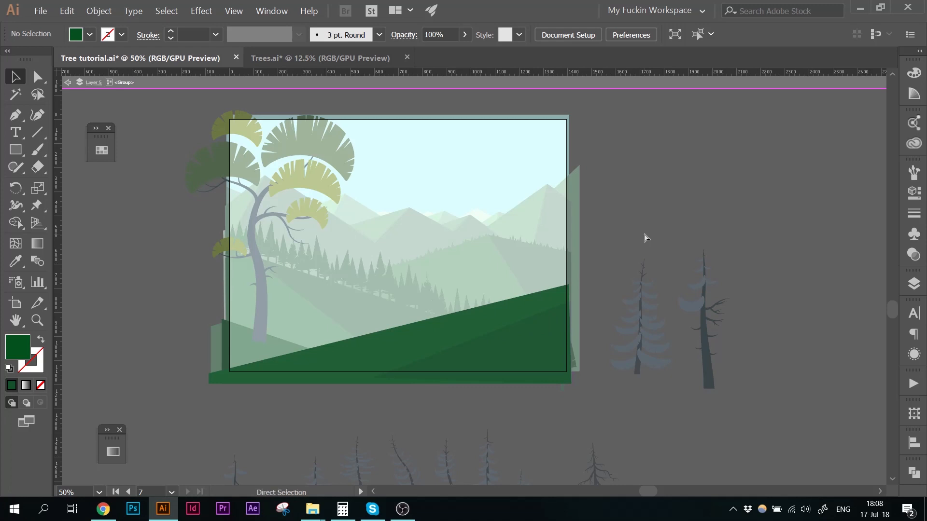
pyautogui.click(514, 225)
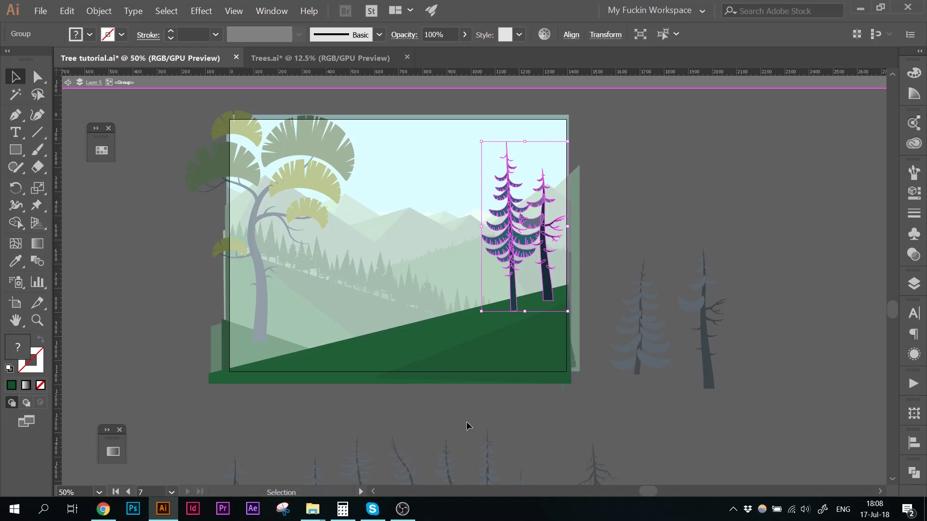
pyautogui.moveTo(550, 223)
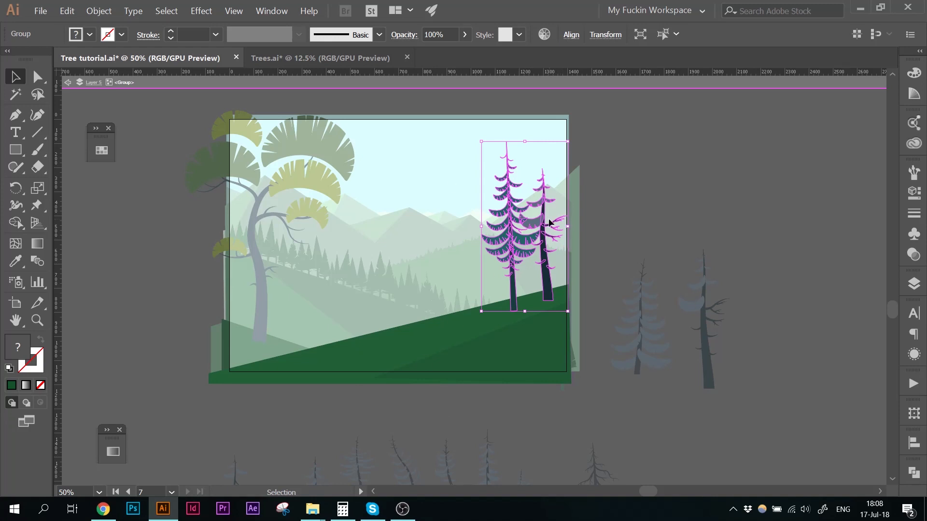
pyautogui.moveTo(550, 236)
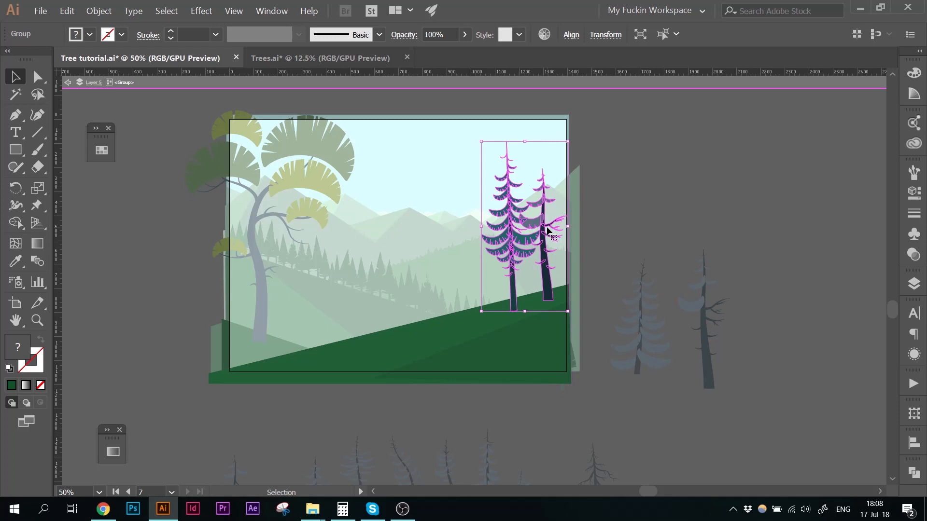
pyautogui.click(658, 192)
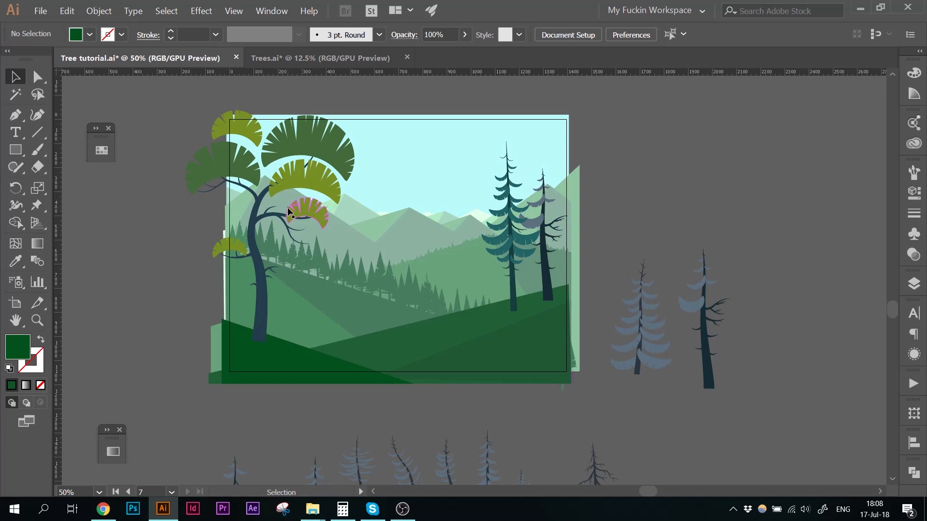
pyautogui.click(288, 213)
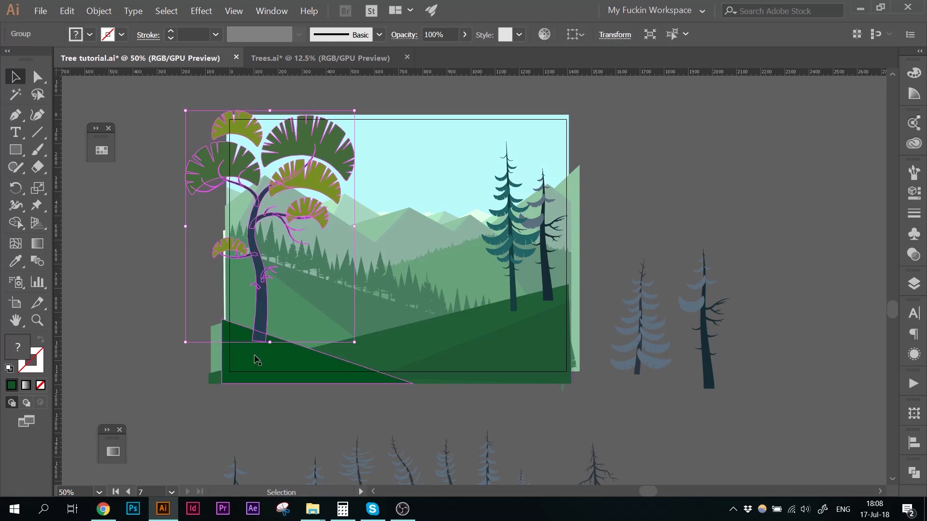